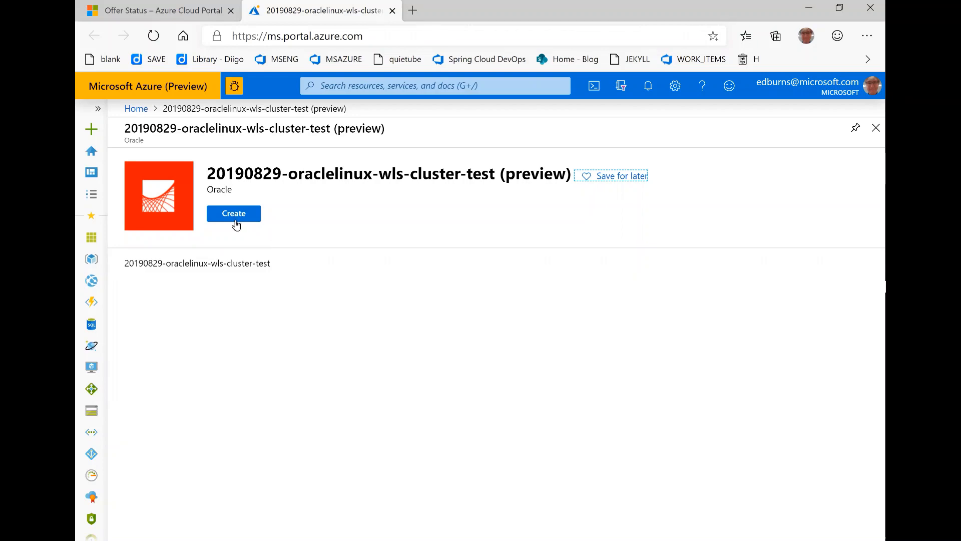
{"action": "mouse_move", "coordinate": [233, 214]}
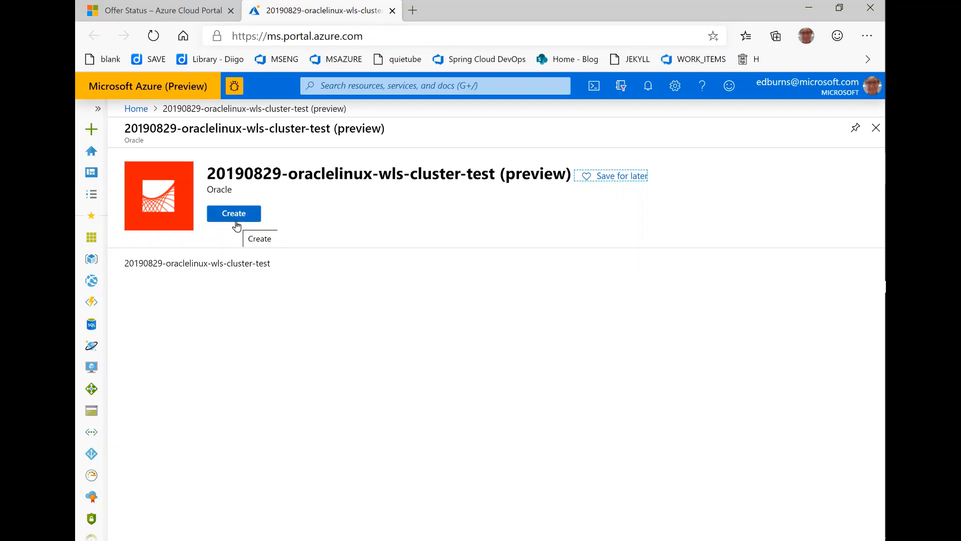
- Start creating the 20190829-oraclelinux-wls-cluster-test (preview) offer
{"action": "left_click", "coordinate": [233, 213]}
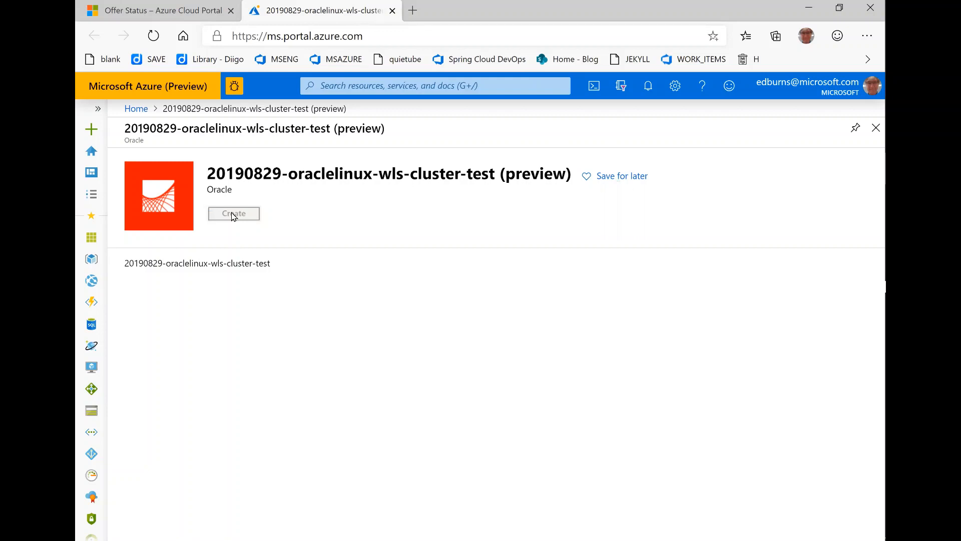
- Enter DNS label prefix wlsoow2019 and managed server prefix mspoow2019 in Basics
{"action": "left_click", "coordinate": [234, 213]}
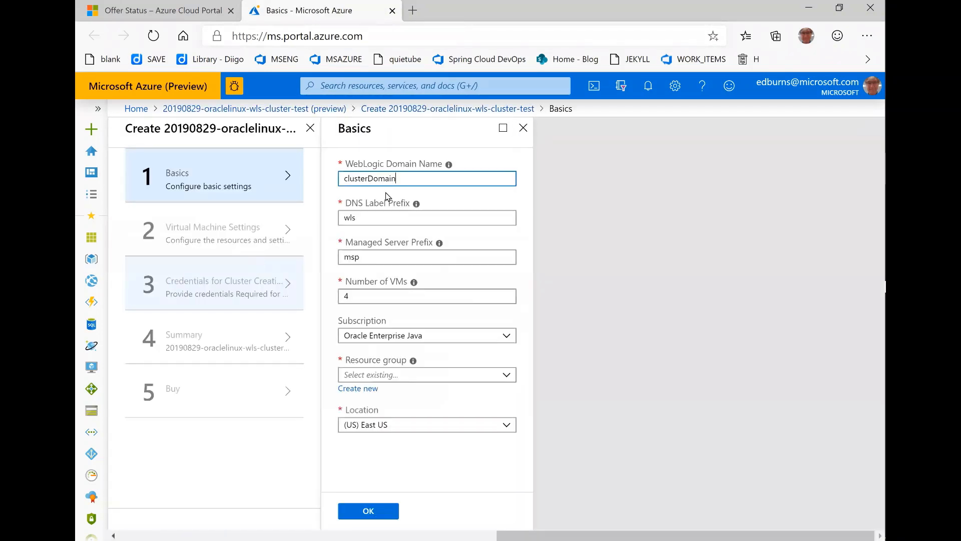
{"action": "left_click", "coordinate": [427, 217]}
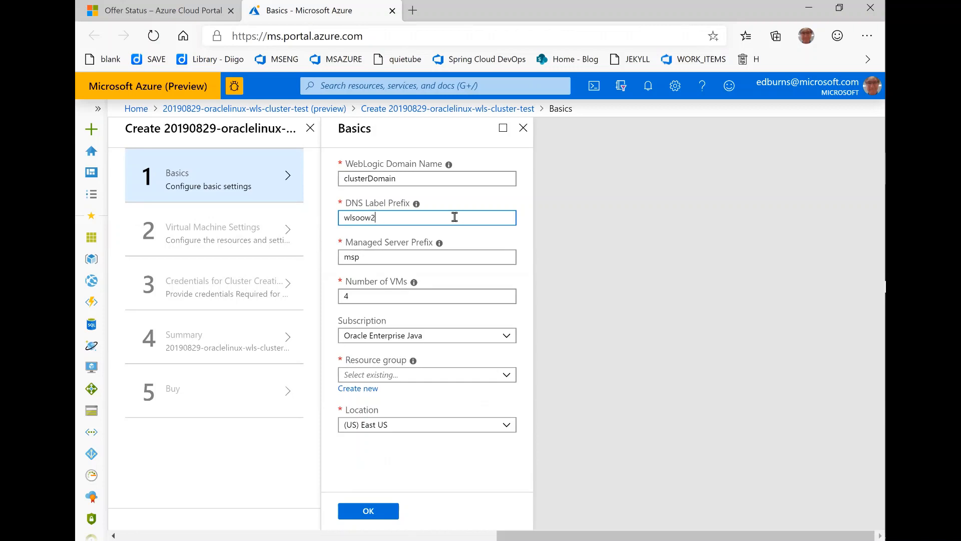
{"action": "type", "text": "019"}
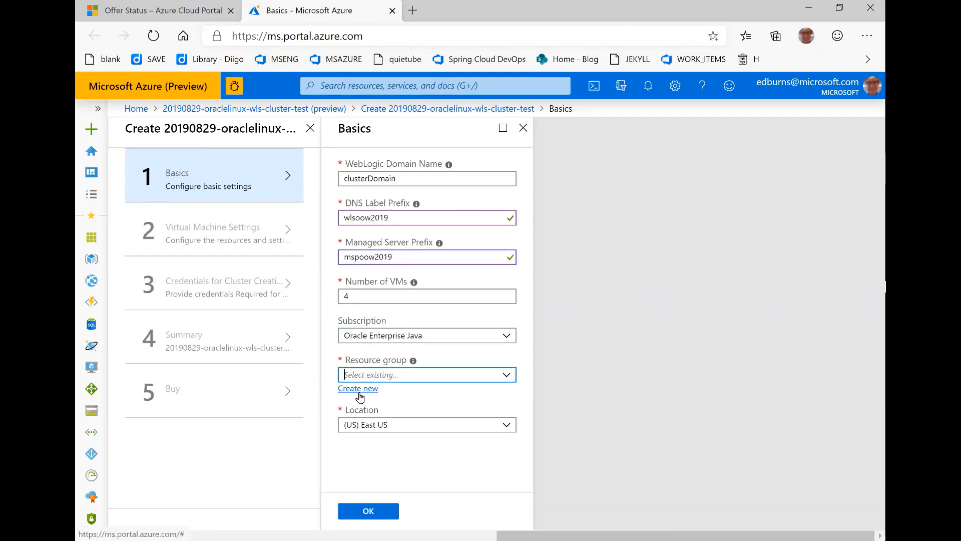
- Create a new resource group named 20190915-wlsoow2019-rg for the cluster
{"action": "left_click", "coordinate": [358, 388]}
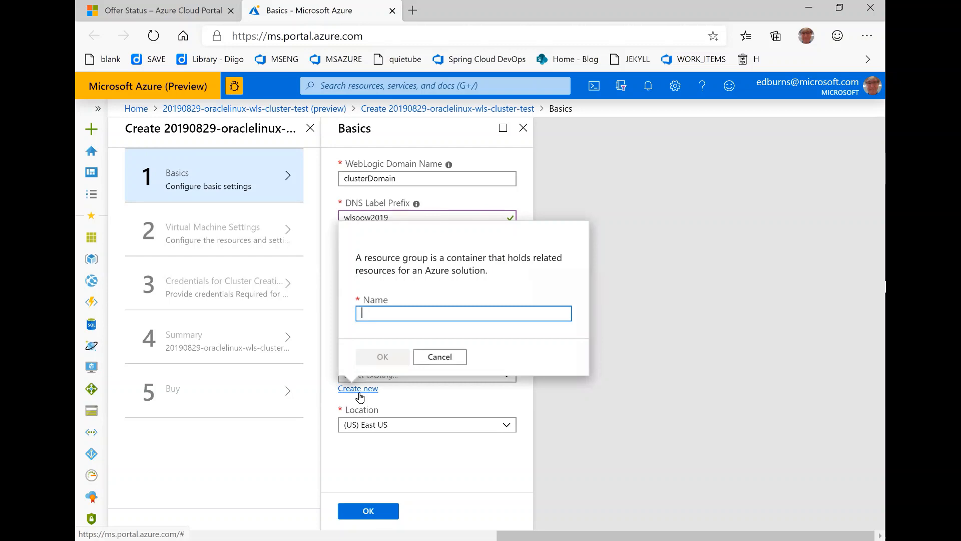
{"action": "type", "text": "20190915-wlsoow2019"}
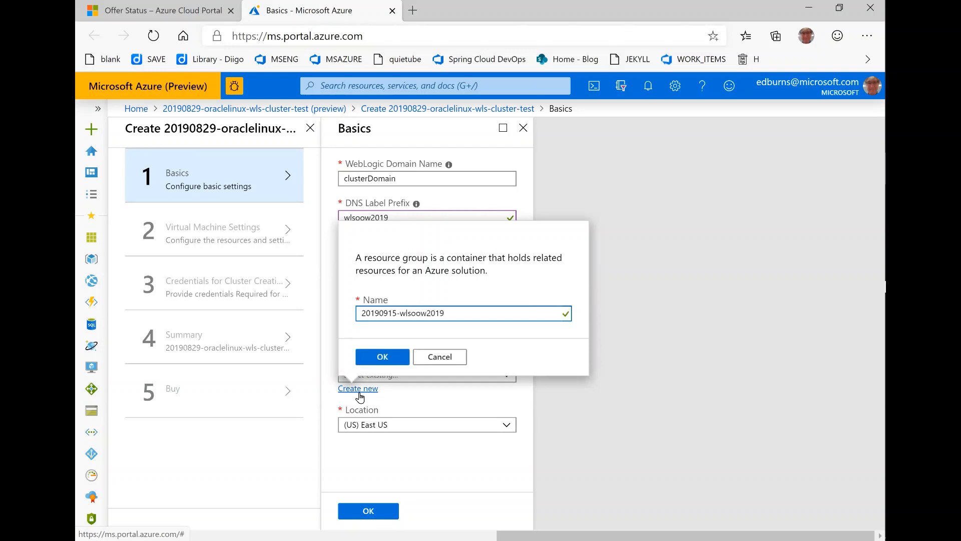
{"action": "type", "text": "-rg"}
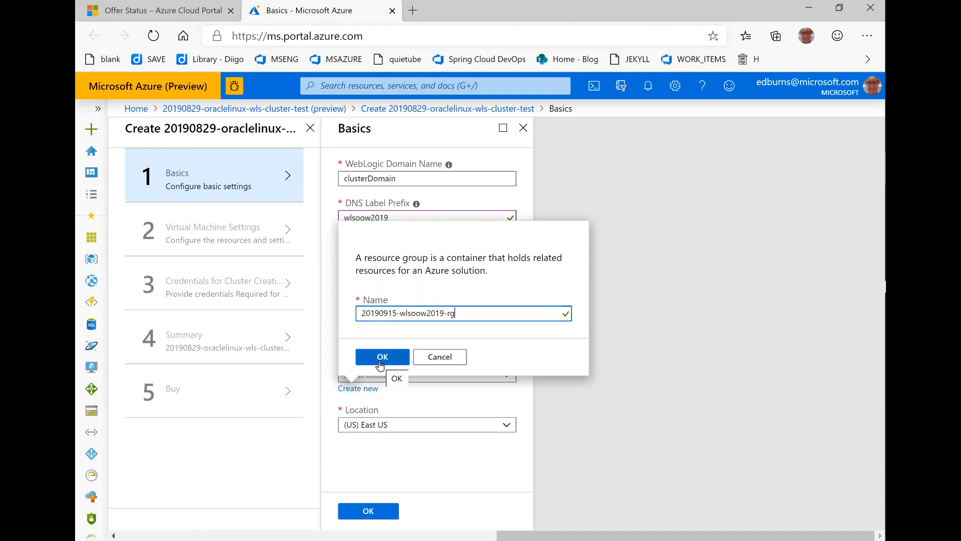
{"action": "left_click", "coordinate": [382, 357]}
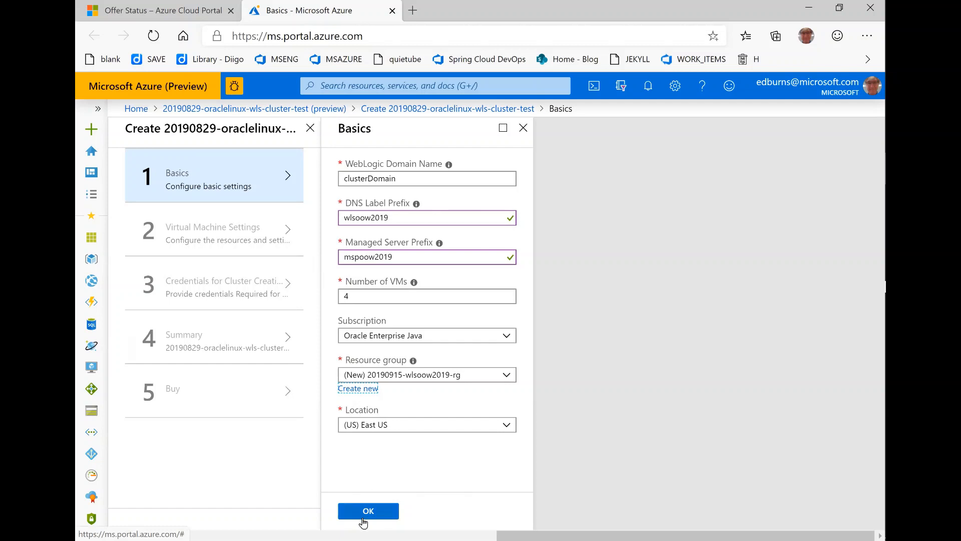
- Accept the Basics settings and the 1x Standard A3 virtual machine size
{"action": "left_click", "coordinate": [368, 510]}
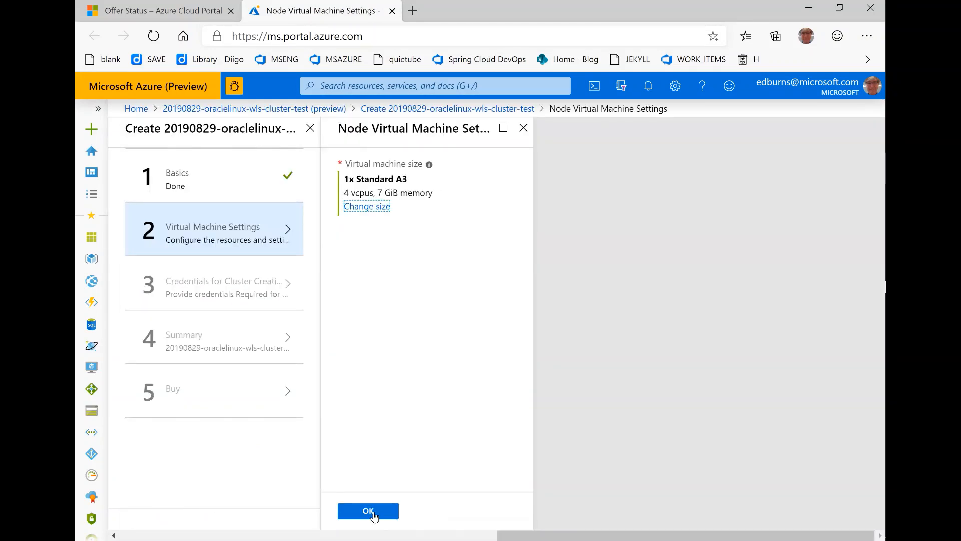
{"action": "left_click", "coordinate": [368, 511]}
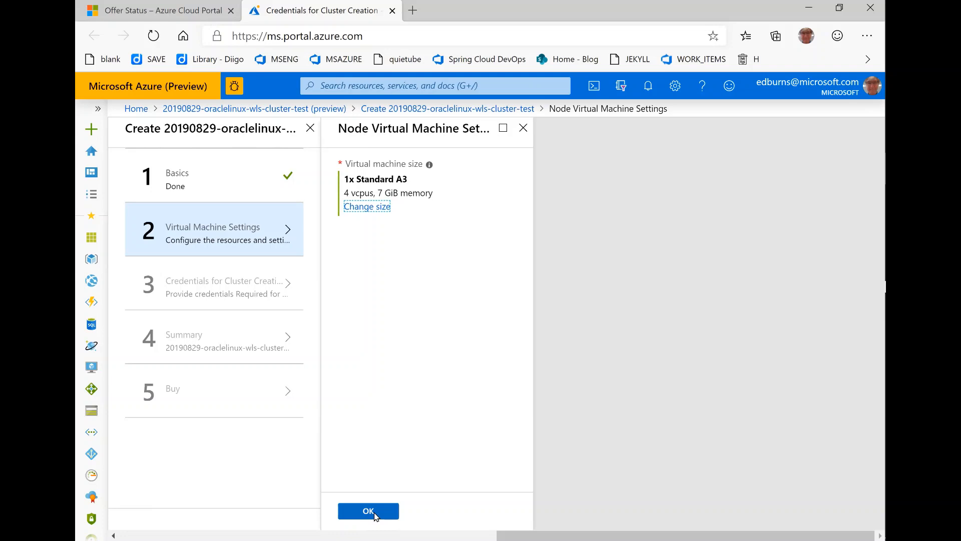
- Enter OTN username edburn and its password
{"action": "left_click", "coordinate": [368, 511]}
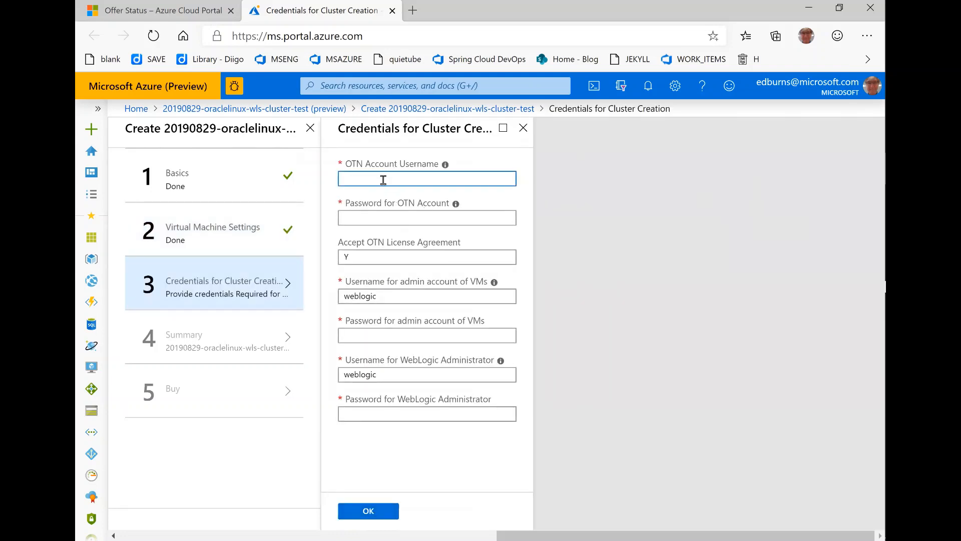
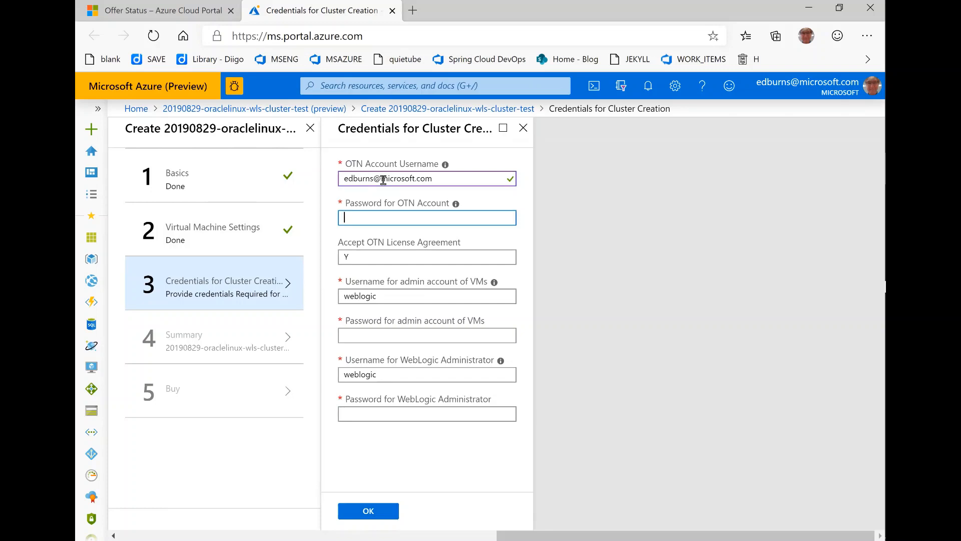
{"action": "type", "text": "••"}
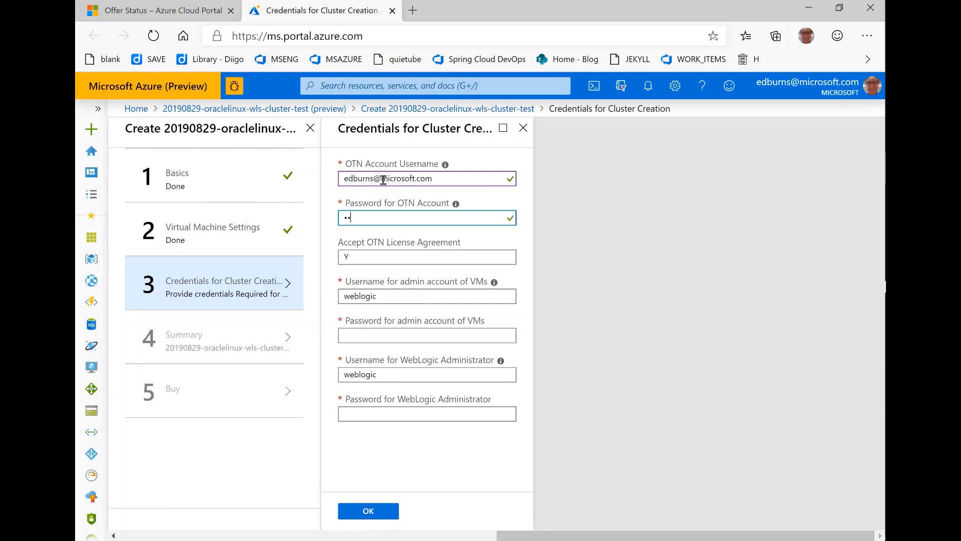
{"action": "type", "text": "•"}
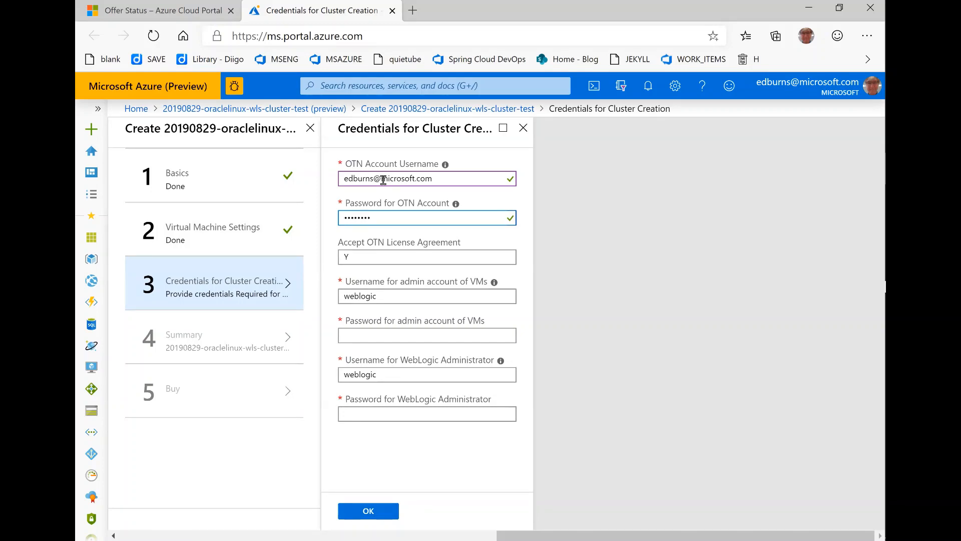
{"action": "type", "text": "•"}
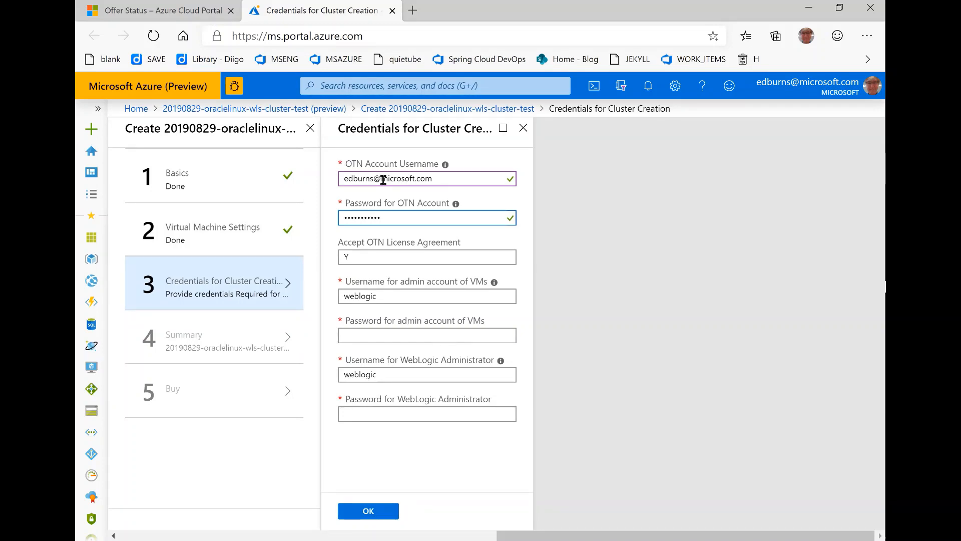
- Fill in the VM admin and WebLogic administrator passwords and submit the credentials
{"action": "double_click", "coordinate": [365, 296]}
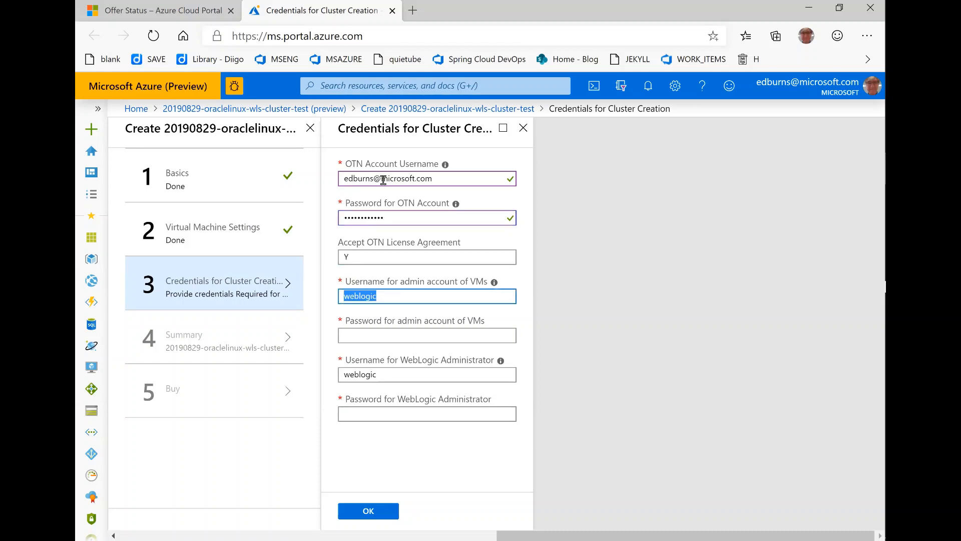
{"action": "left_click", "coordinate": [426, 335]}
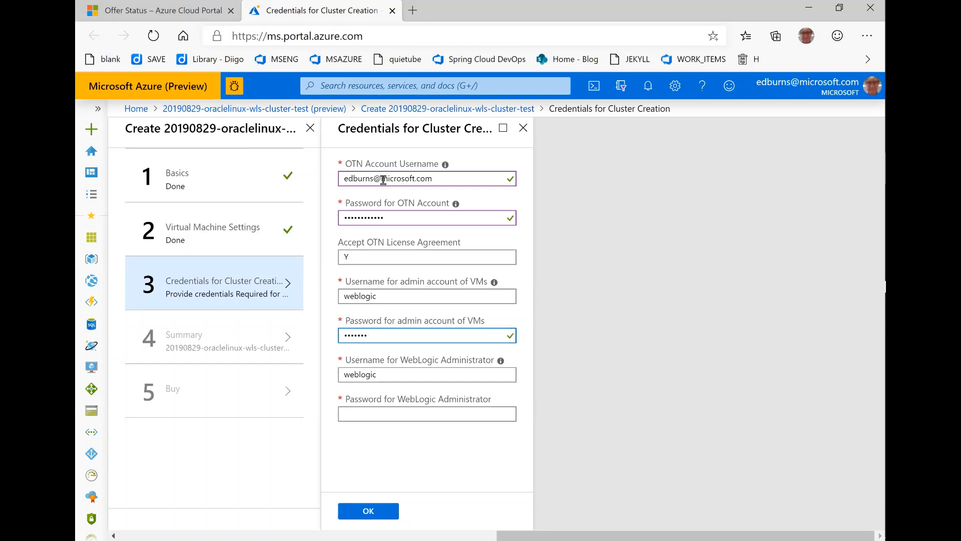
{"action": "type", "text": "•"}
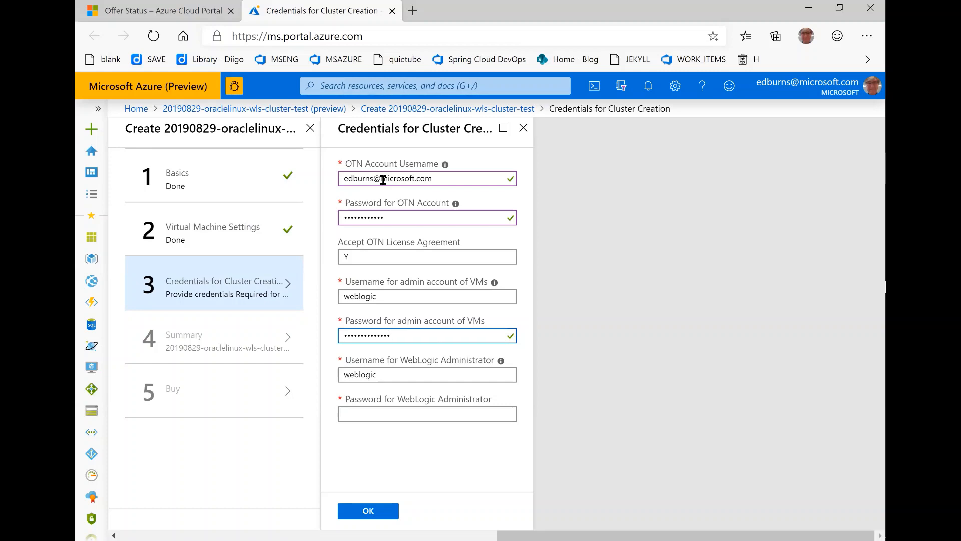
{"action": "left_click", "coordinate": [426, 414]}
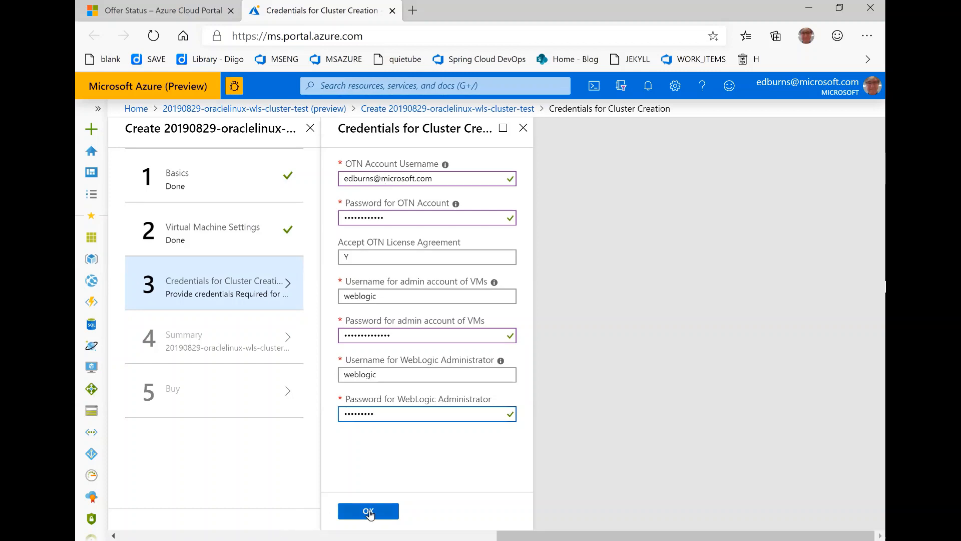
{"action": "left_click", "coordinate": [368, 511]}
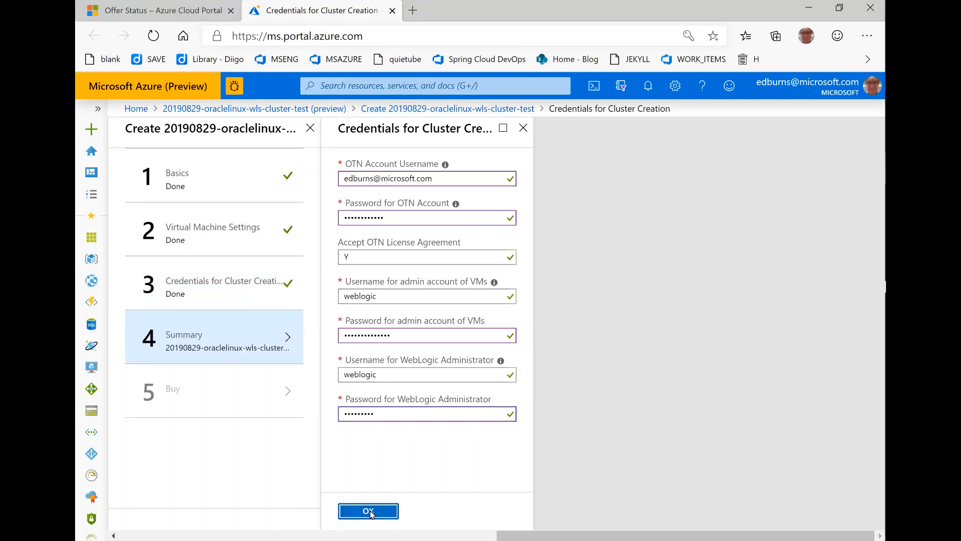
- Confirm the validated Summary and reach the Buy step with its deployment terms
{"action": "left_click", "coordinate": [368, 511]}
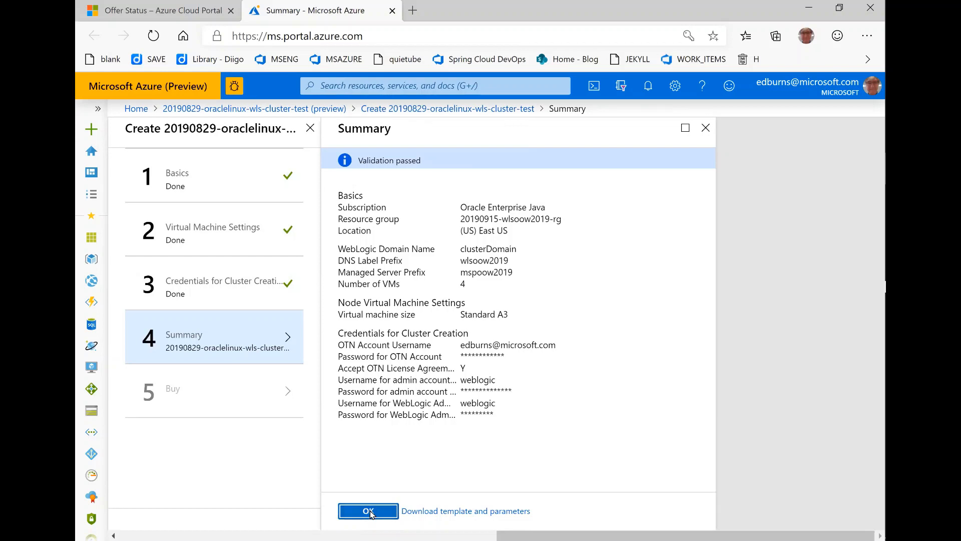
{"action": "left_click", "coordinate": [368, 510]}
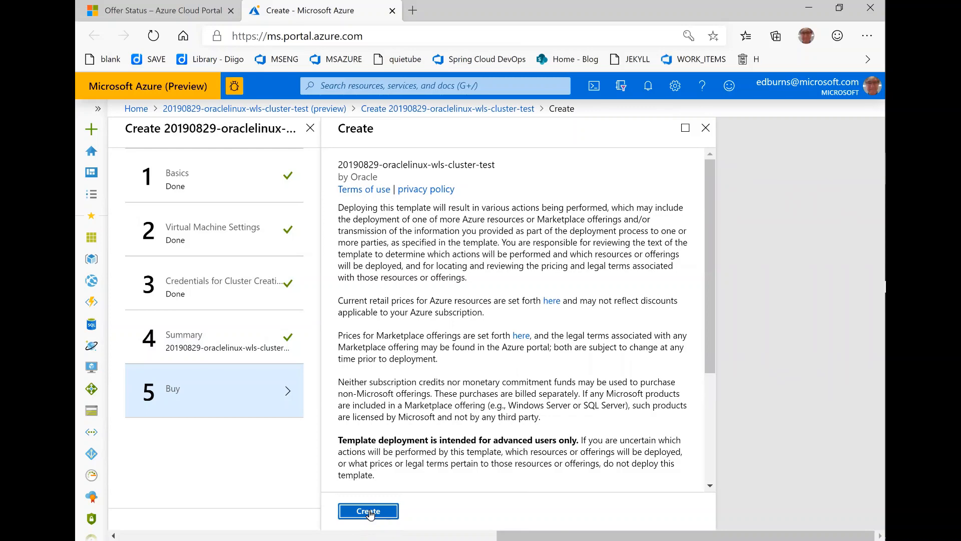
- Deploy the template to 20190915-wlsoow2019-rg and show the deployment notification
{"action": "left_click", "coordinate": [368, 510]}
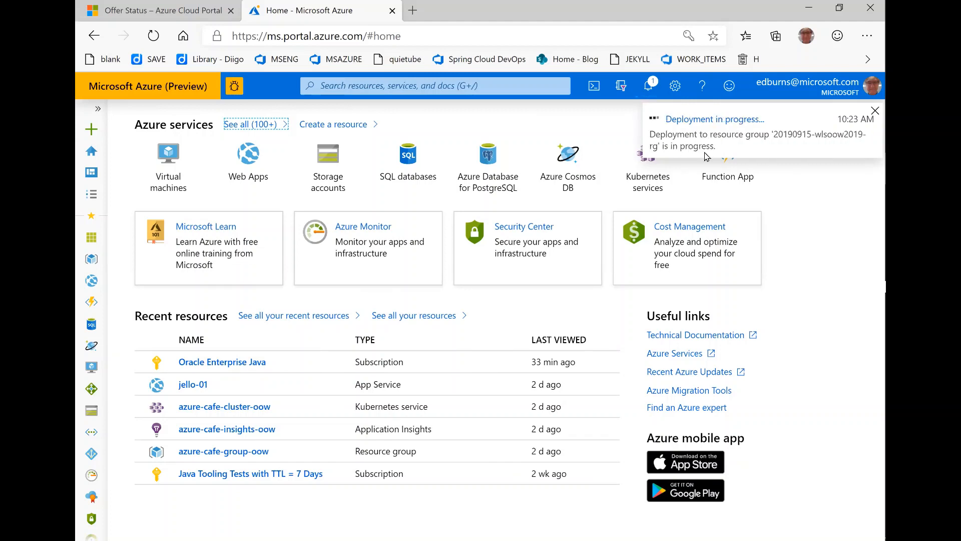
{"action": "mouse_move", "coordinate": [650, 85]}
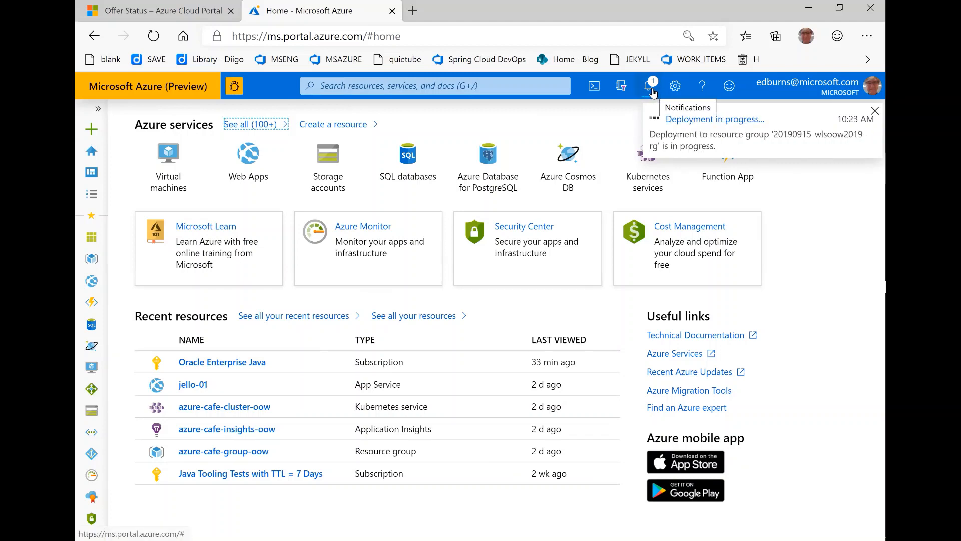
{"action": "left_click", "coordinate": [647, 86]}
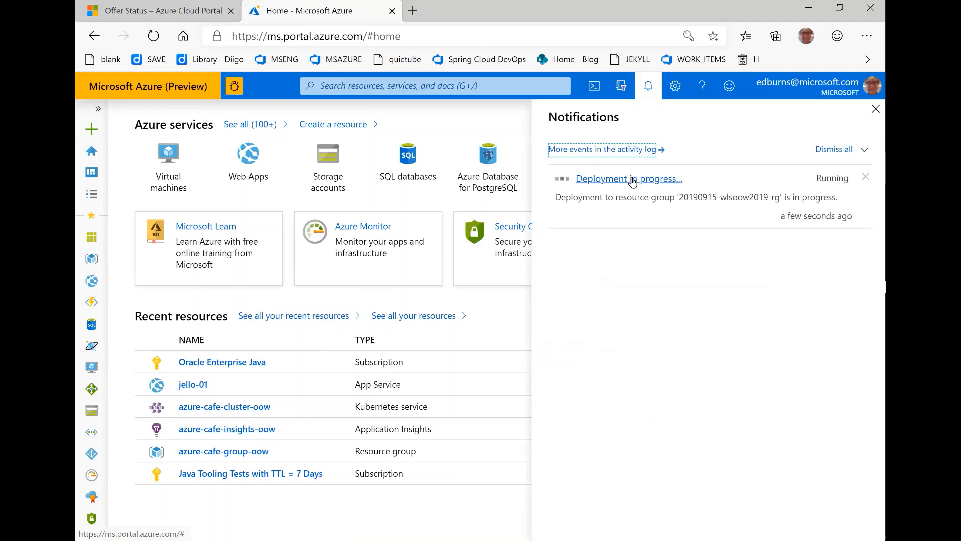
- View the running deployment's overview from the 'Deployment in progress...' notification
{"action": "left_click", "coordinate": [623, 178]}
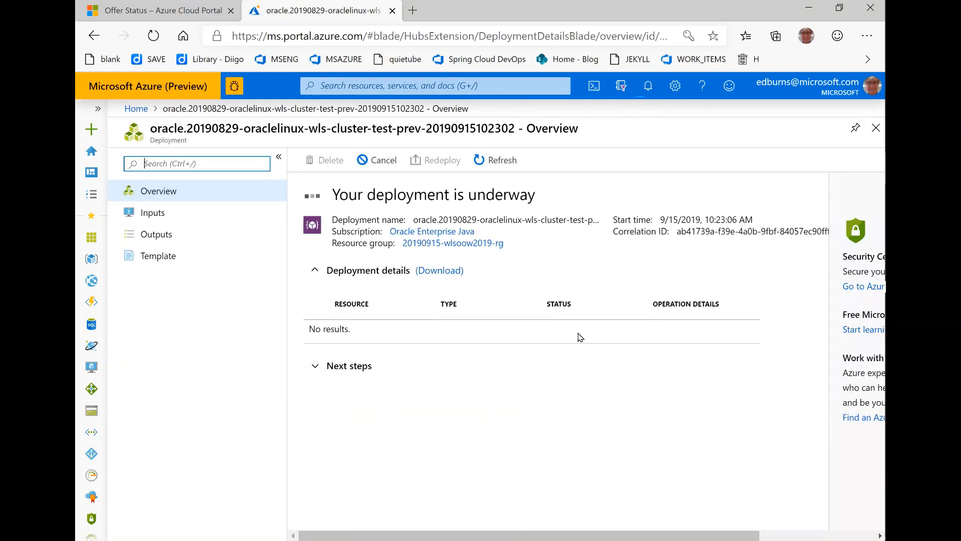
{"action": "mouse_move", "coordinate": [438, 399]}
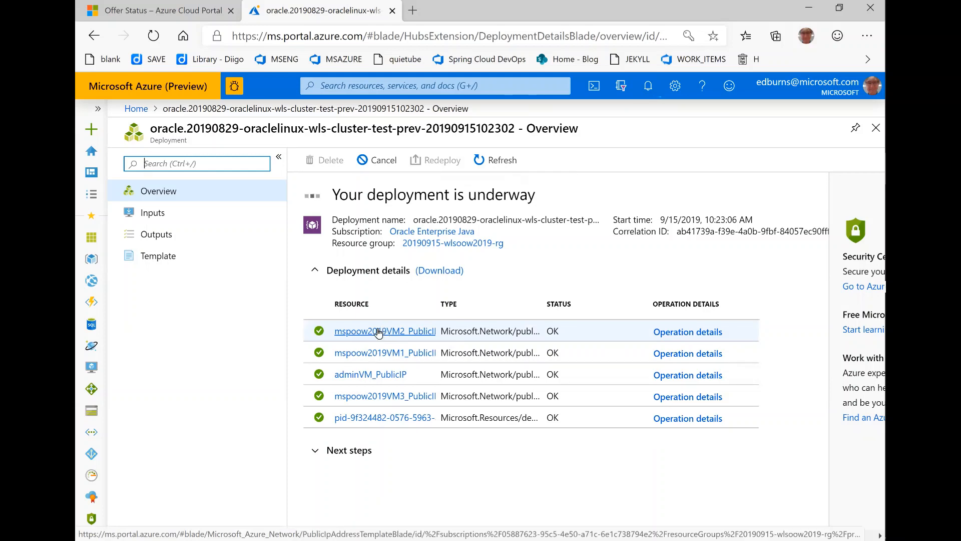
{"action": "mouse_move", "coordinate": [490, 301]}
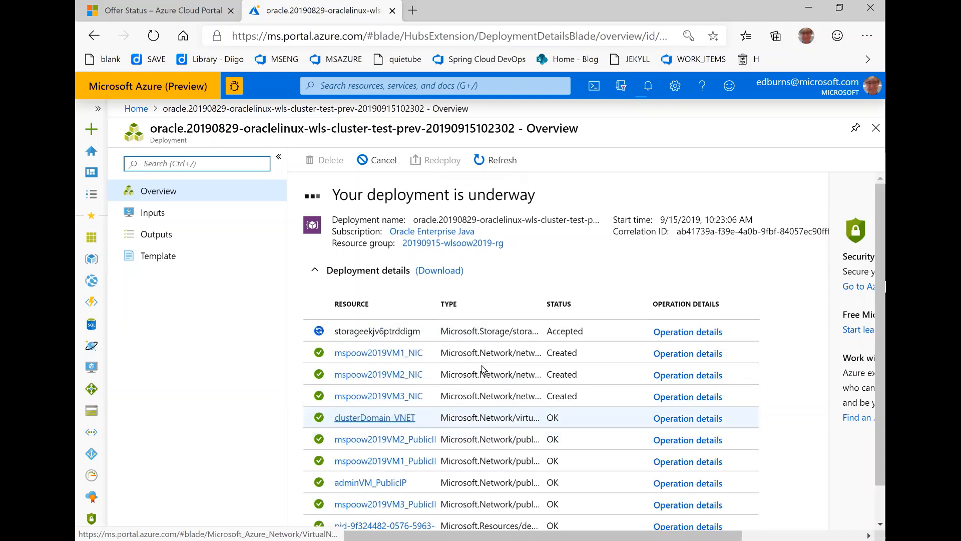
- Review operation details for clusterDomain_VNET and mspoow2019VM1_PublicIP in the deployment list
{"action": "scroll", "scroll_direction": "down", "scroll_amount": 3}
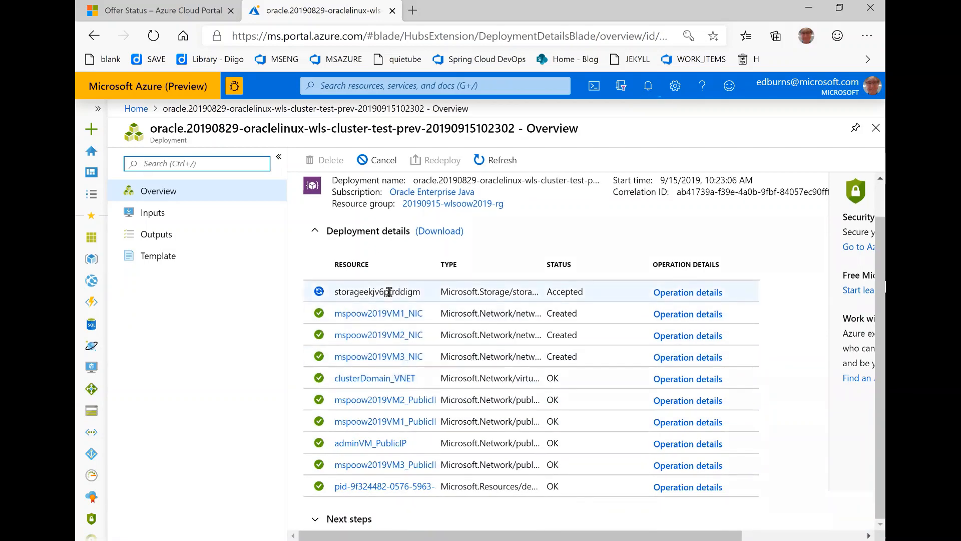
{"action": "mouse_move", "coordinate": [379, 313]}
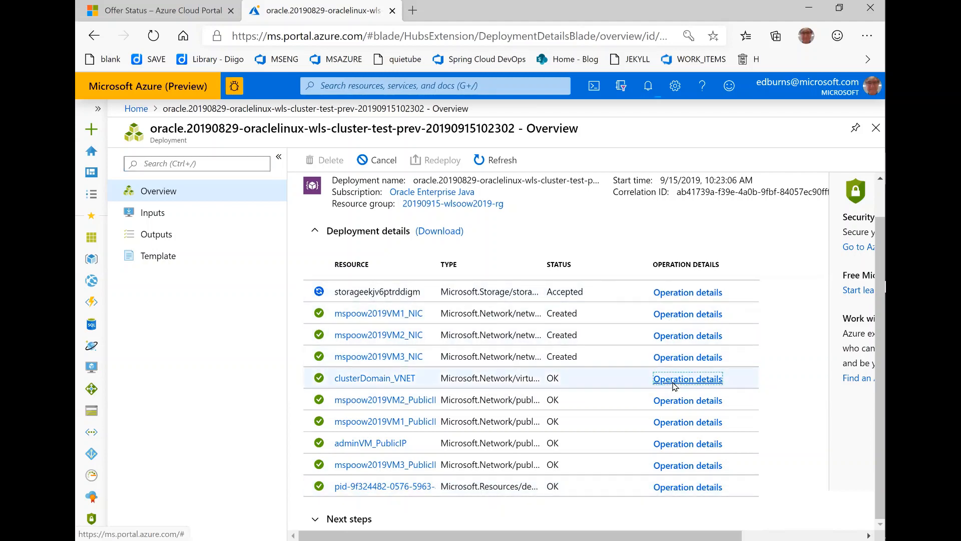
{"action": "left_click", "coordinate": [687, 378]}
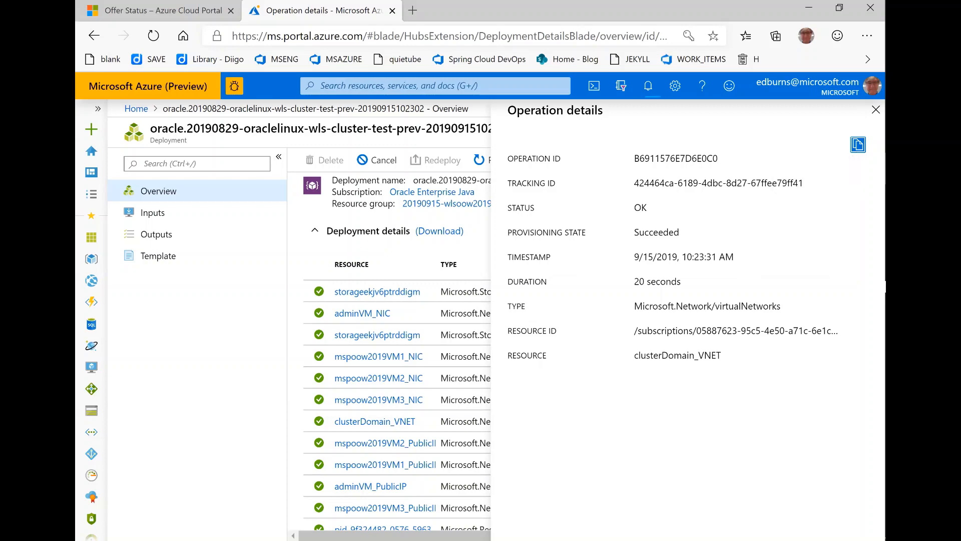
{"action": "left_click", "coordinate": [875, 110]}
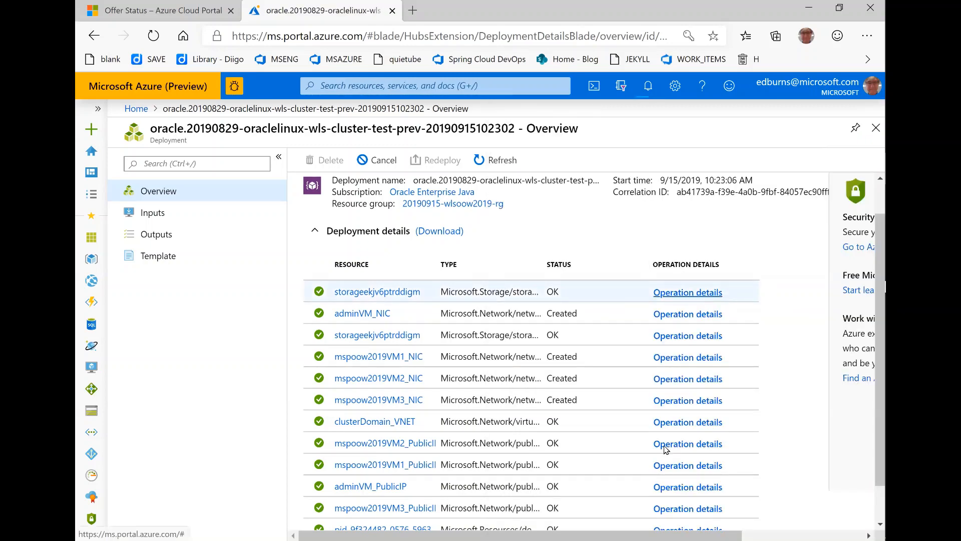
{"action": "left_click", "coordinate": [687, 465]}
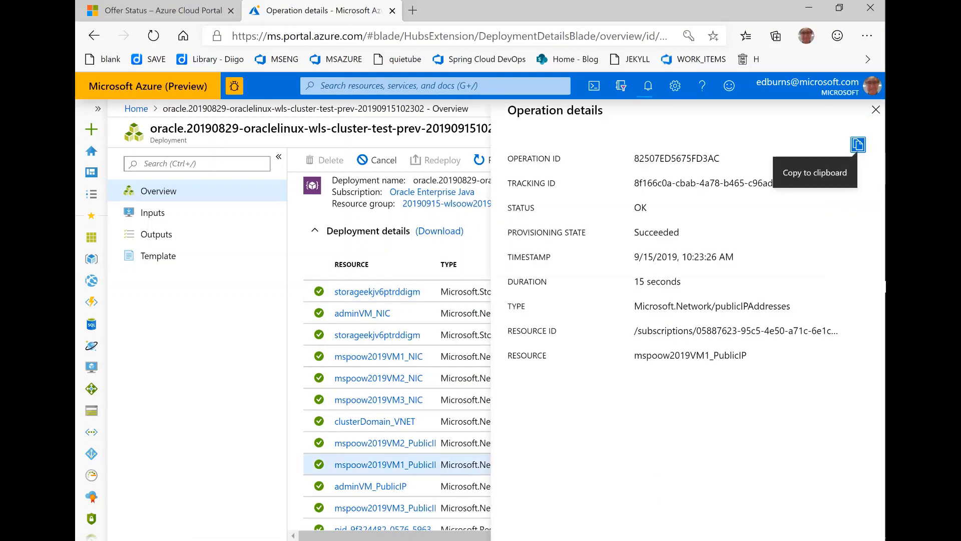
{"action": "left_click", "coordinate": [876, 109]}
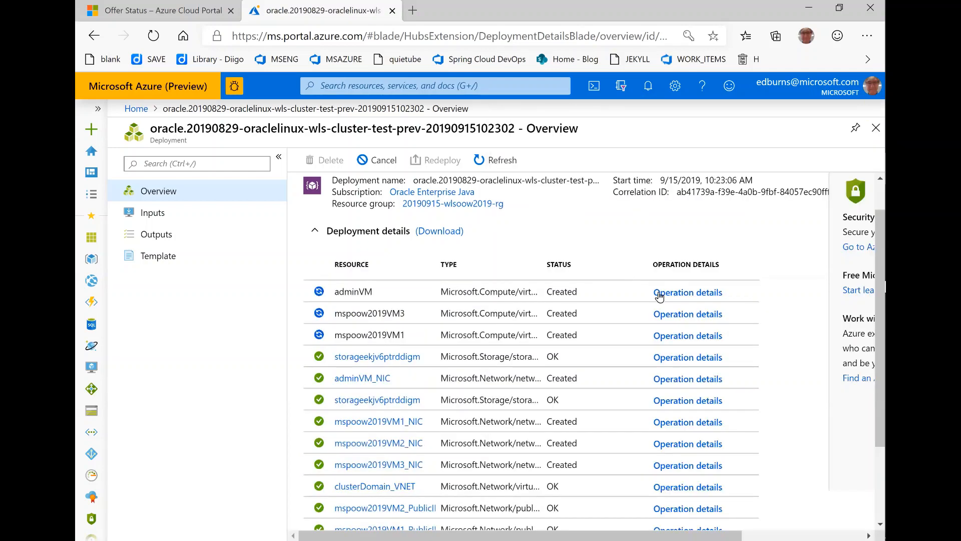
{"action": "scroll", "scroll_direction": "down", "scroll_amount": 3}
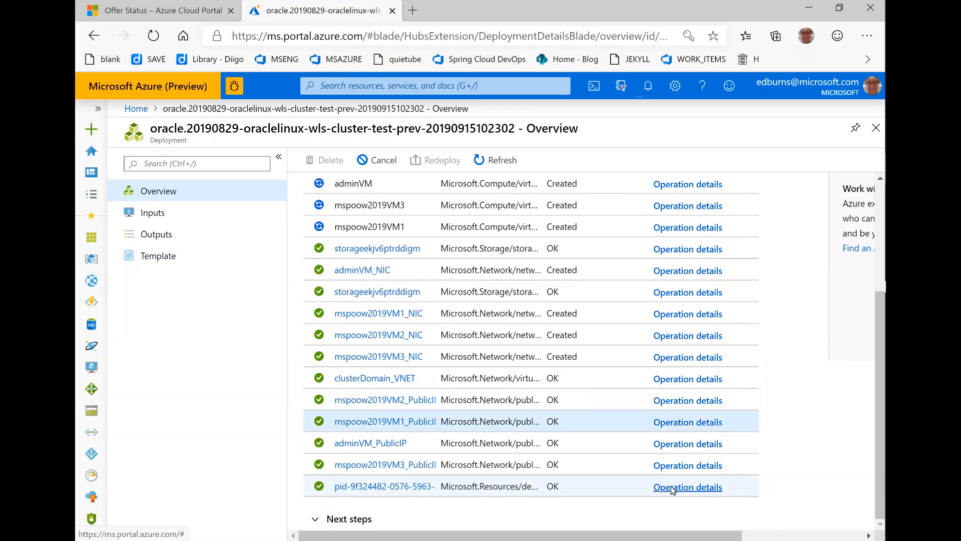
{"action": "left_click", "coordinate": [687, 486]}
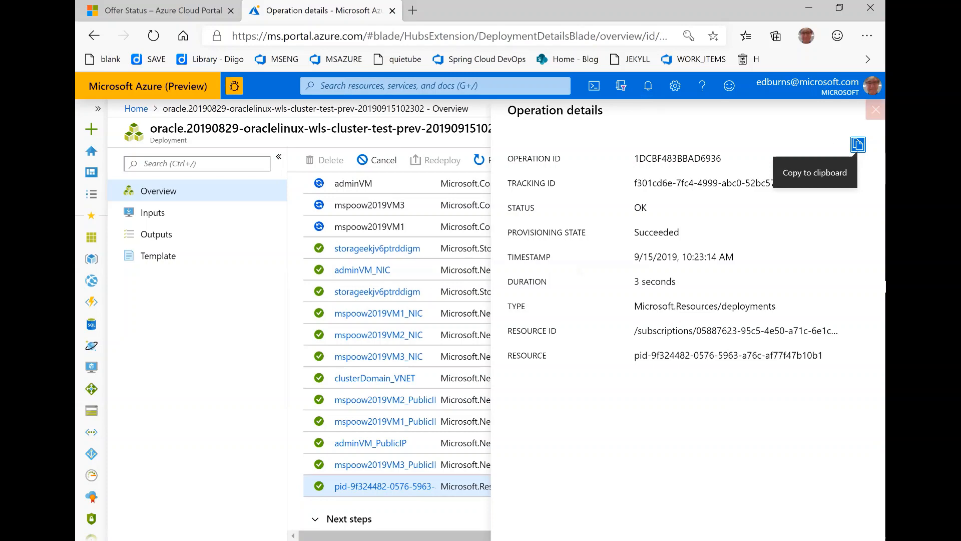
{"action": "left_click", "coordinate": [876, 110]}
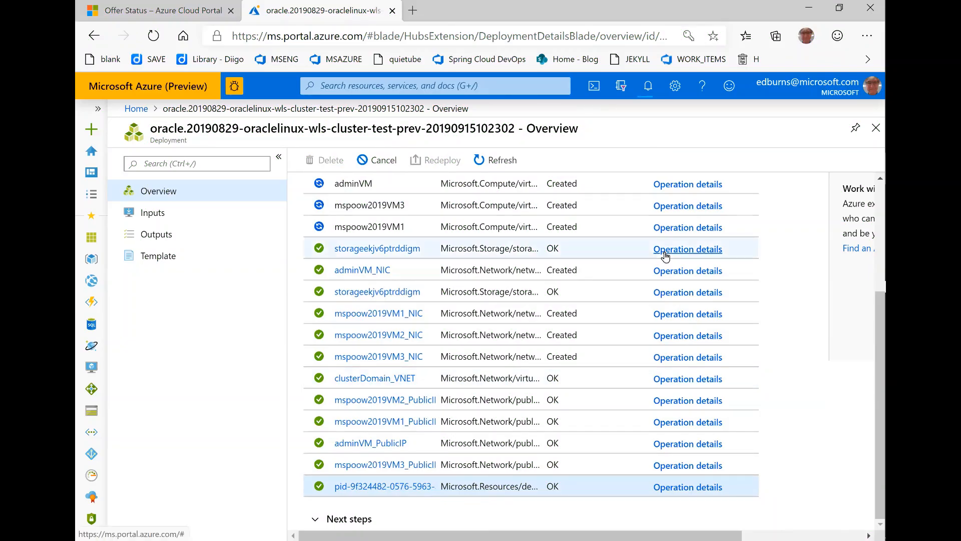
{"action": "mouse_move", "coordinate": [679, 191]}
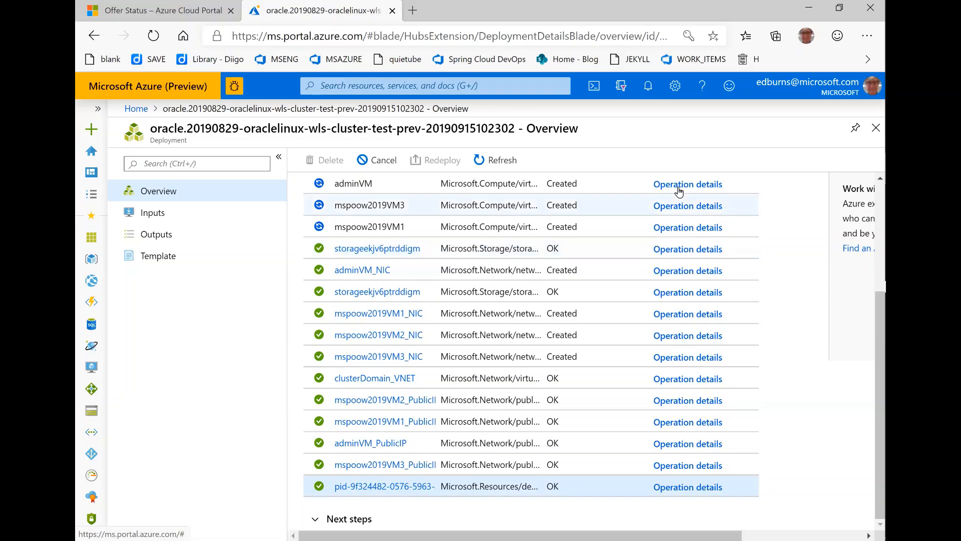
{"action": "mouse_move", "coordinate": [661, 183]}
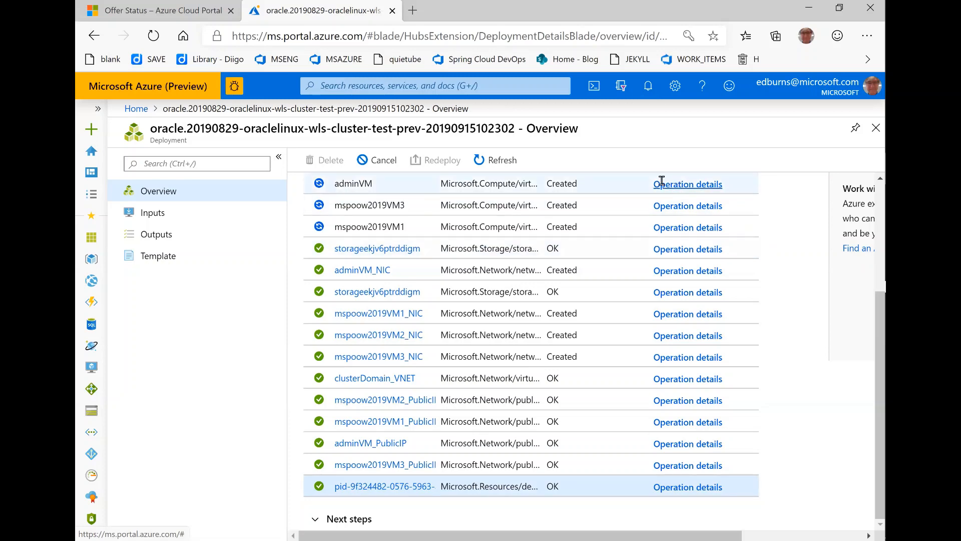
{"action": "left_click", "coordinate": [688, 183]}
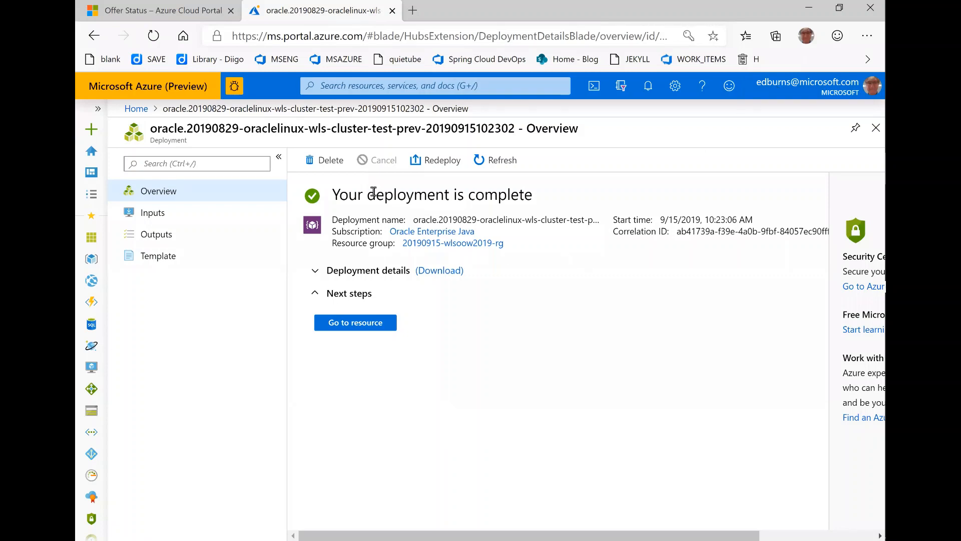
{"action": "mouse_move", "coordinate": [321, 201]}
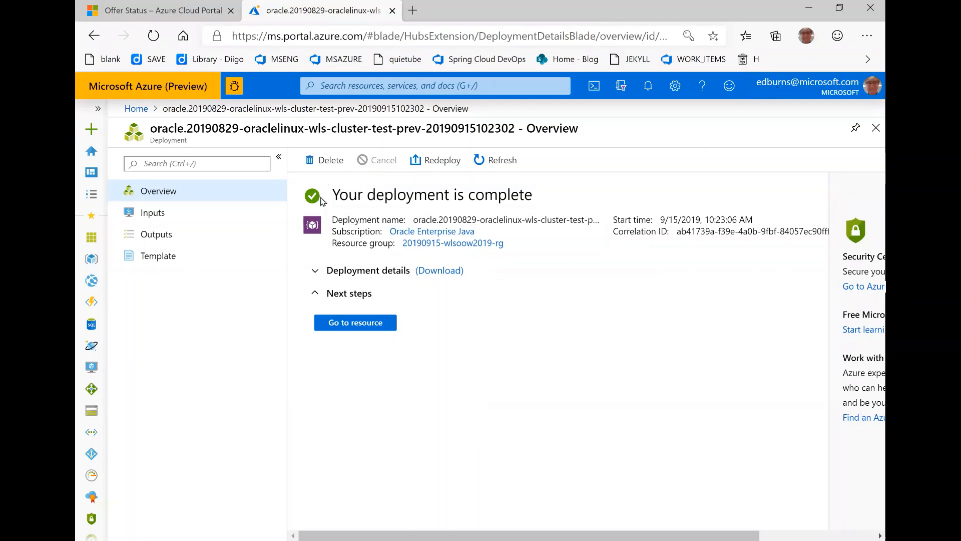
- Go to the completed deployment's resource group 20190915-wlsoow2019-rg
{"action": "left_click", "coordinate": [355, 322]}
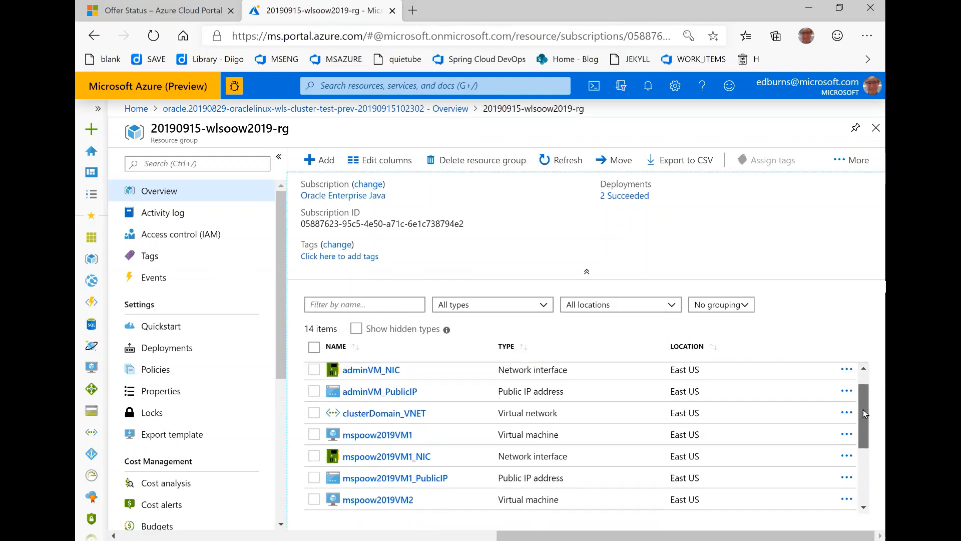
- Sort the resource group's resources by type and go to the adminVM virtual machine
{"action": "scroll", "scroll_direction": "down", "scroll_amount": 3}
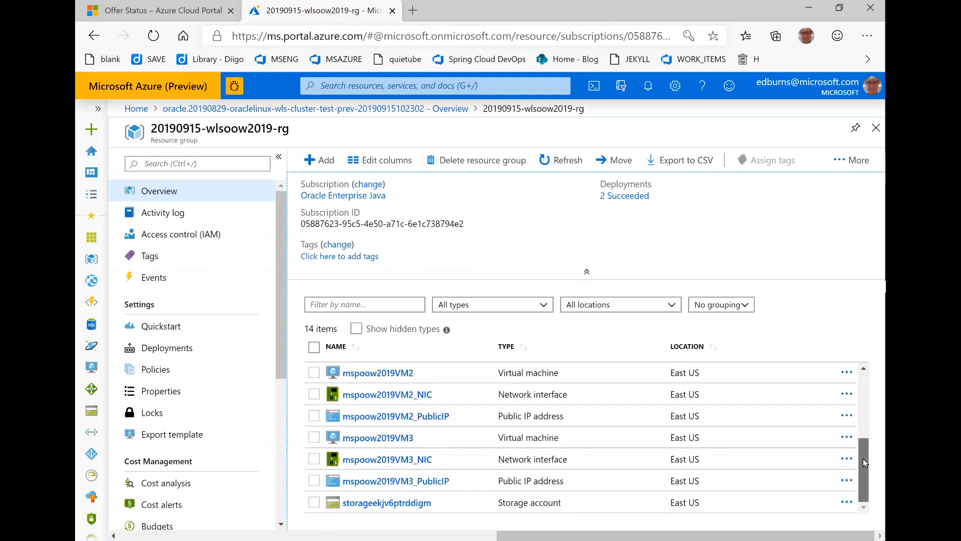
{"action": "scroll", "scroll_direction": "up", "scroll_amount": 3}
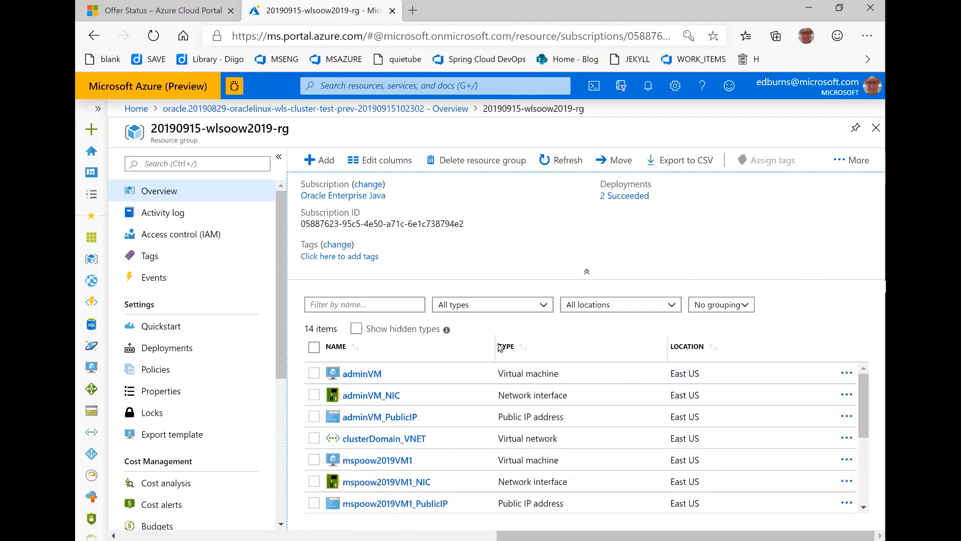
{"action": "left_click", "coordinate": [506, 346]}
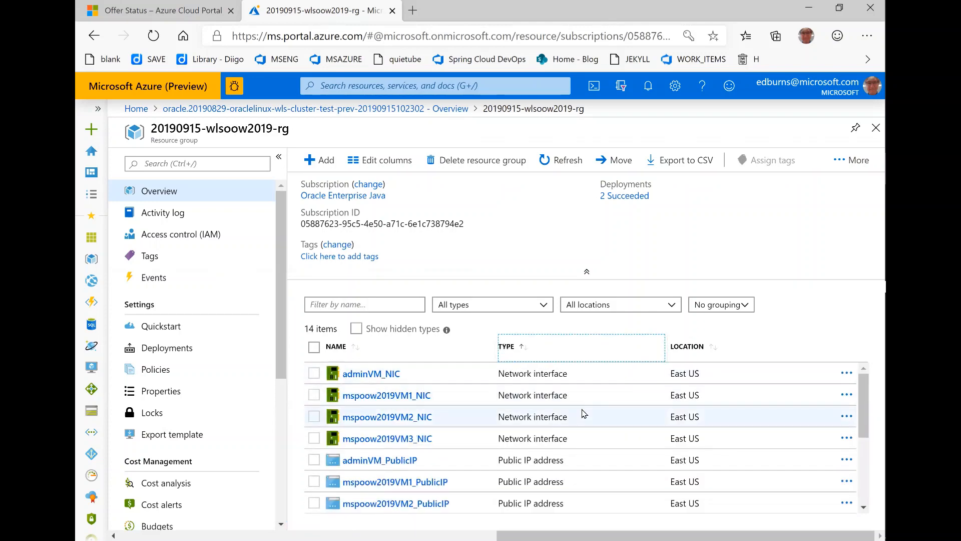
{"action": "scroll", "scroll_direction": "down", "scroll_amount": 3}
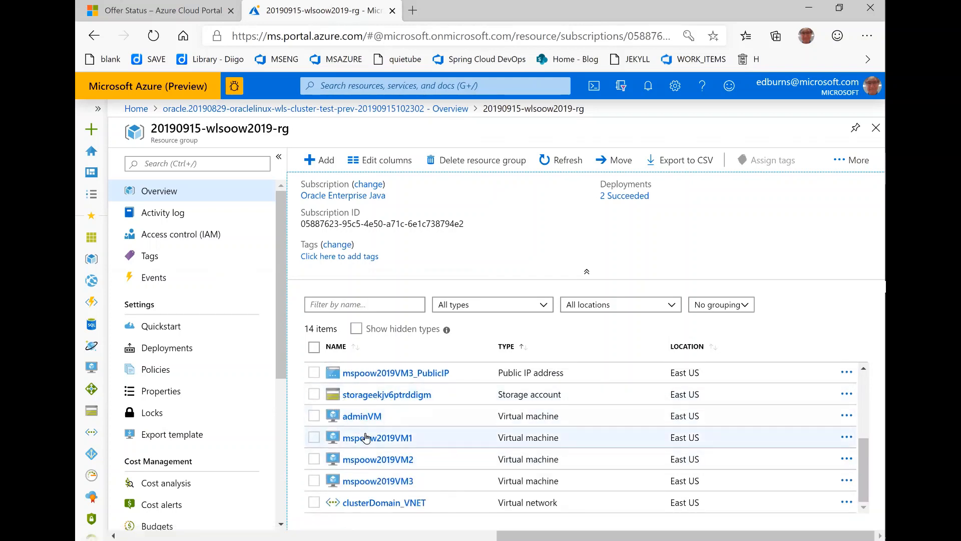
{"action": "mouse_move", "coordinate": [378, 480]}
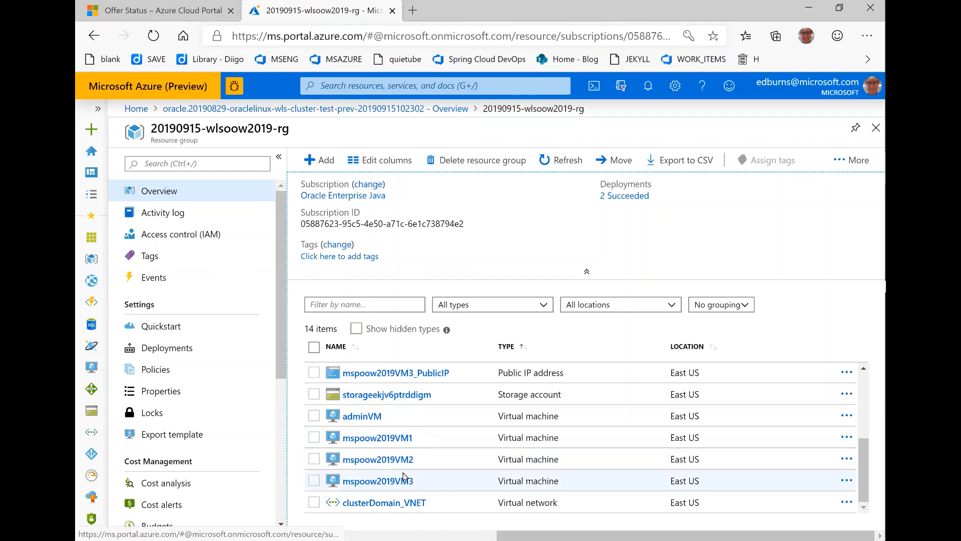
{"action": "mouse_move", "coordinate": [361, 416]}
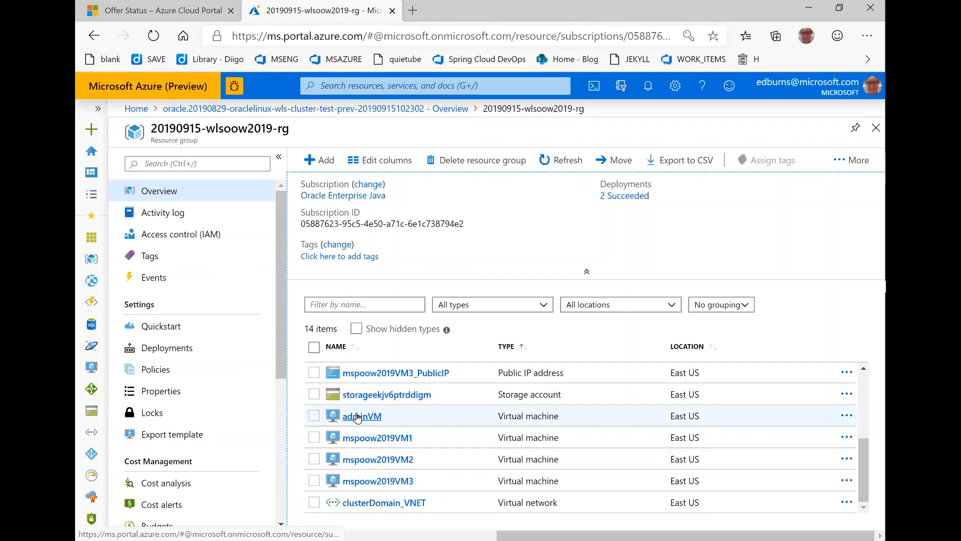
{"action": "left_click", "coordinate": [361, 415]}
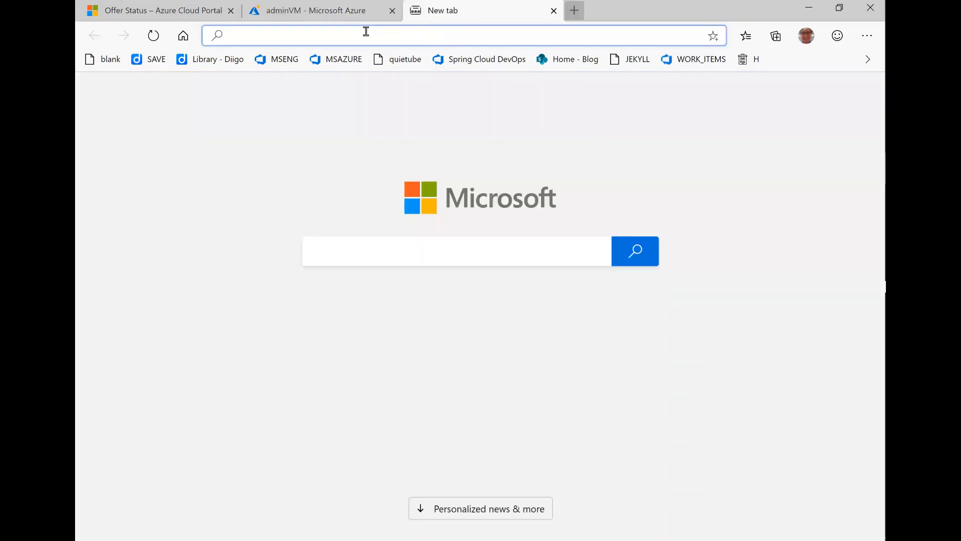
- Paste the cluster's cloudapp.azure.com hostname into the address bar with :7001/console appended
{"action": "right_click", "coordinate": [365, 35]}
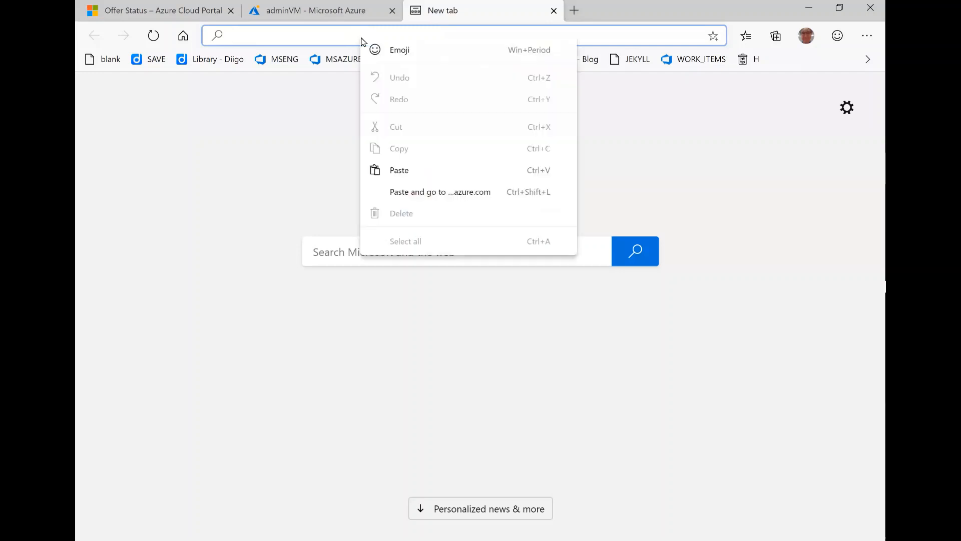
{"action": "left_click", "coordinate": [399, 169]}
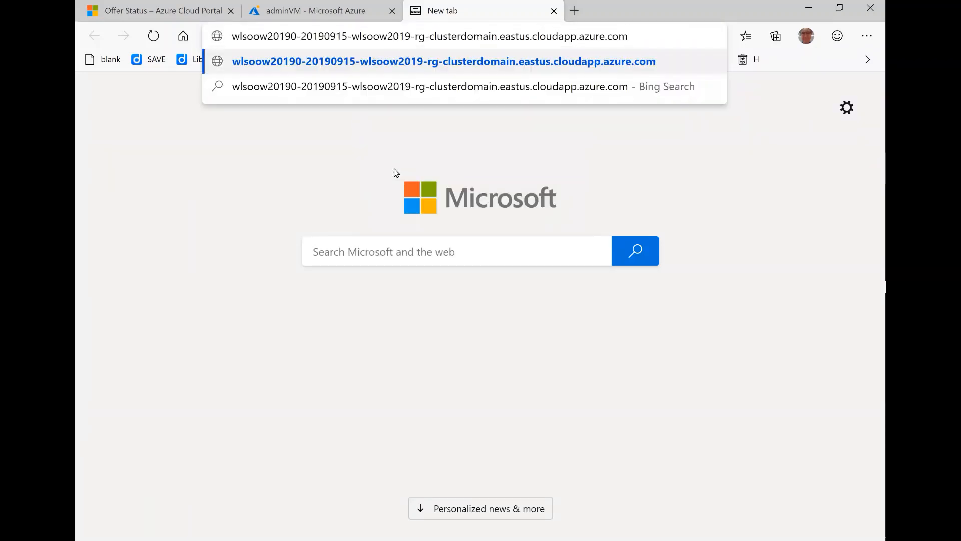
{"action": "type", "text": ":7001"}
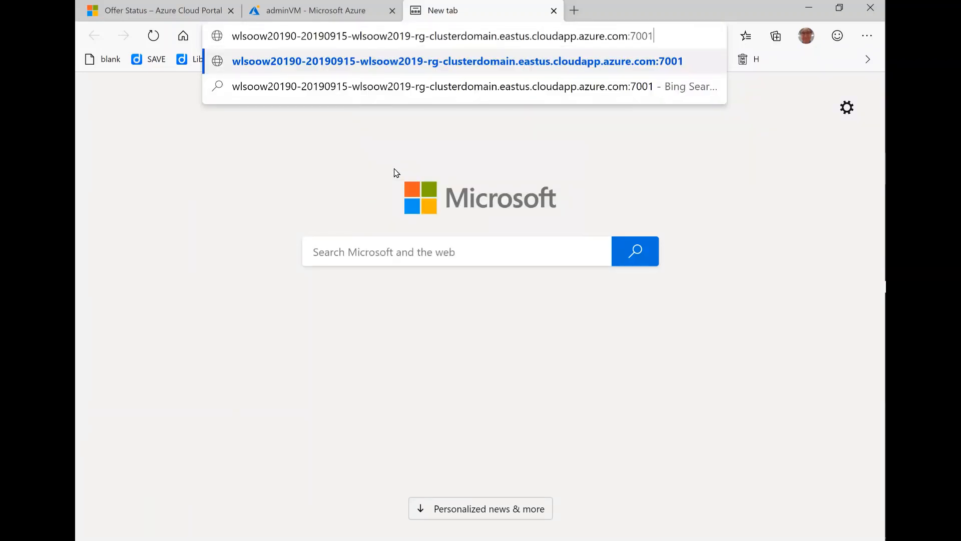
{"action": "type", "text": "/console"}
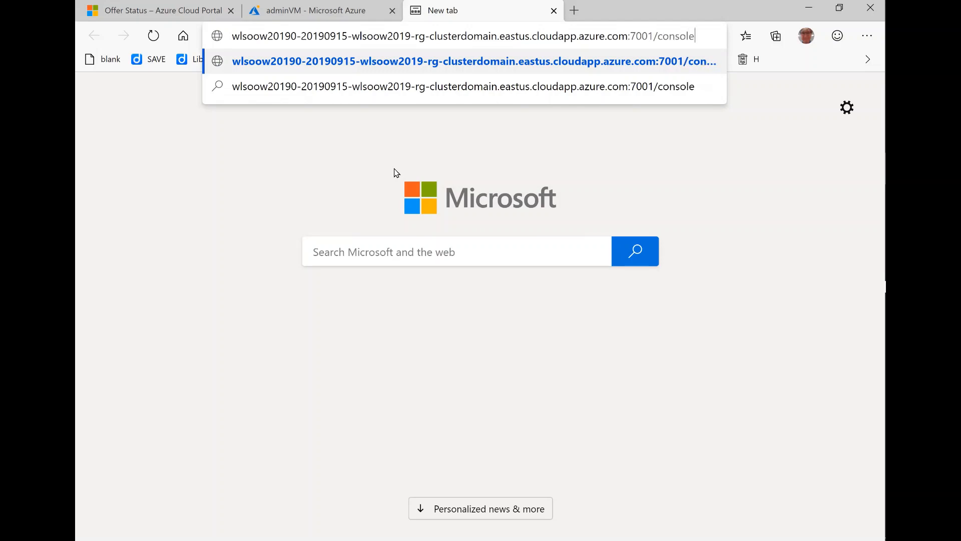
{"action": "mouse_move", "coordinate": [503, 120]}
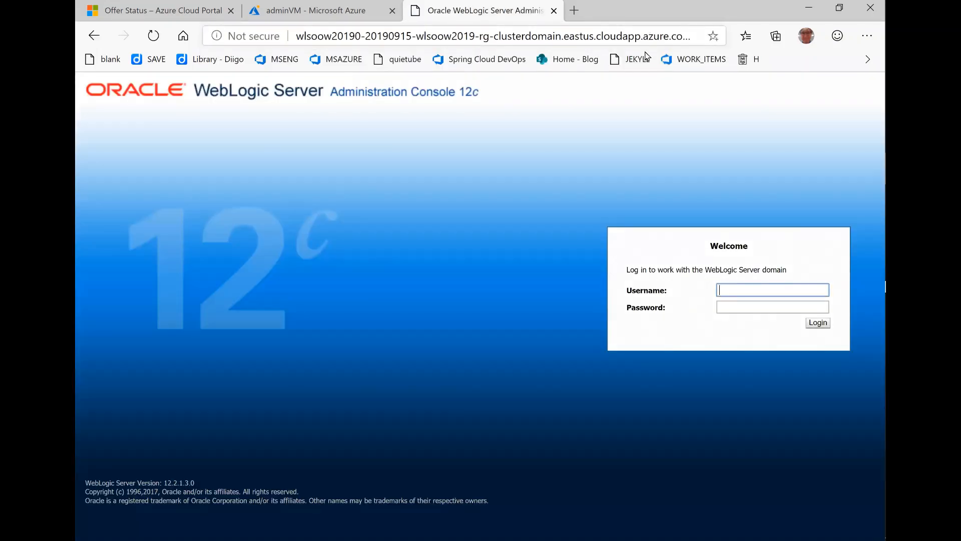
- Sign in to the WebLogic admin console as weblogic to reach the clusterDomain home page
{"action": "left_click", "coordinate": [772, 290]}
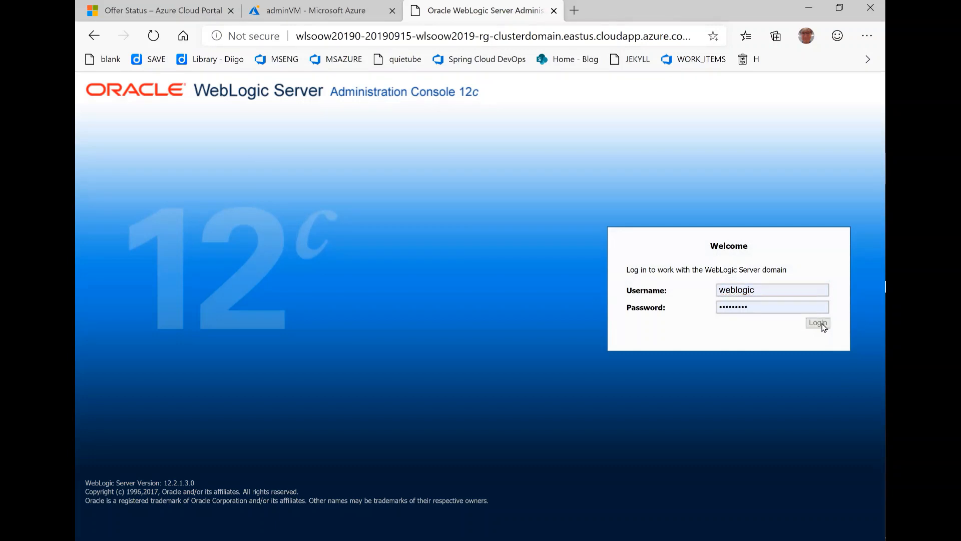
{"action": "left_click", "coordinate": [818, 323]}
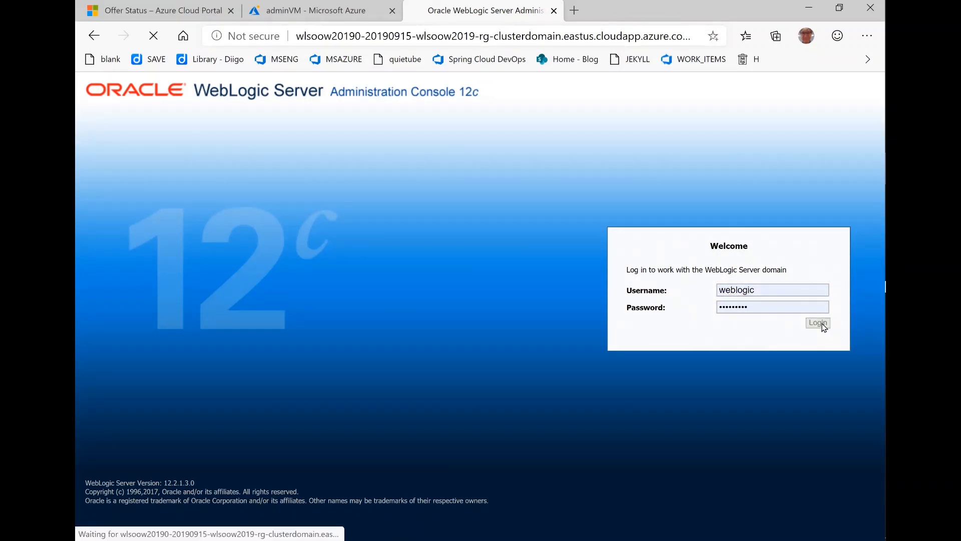
{"action": "left_click", "coordinate": [817, 323]}
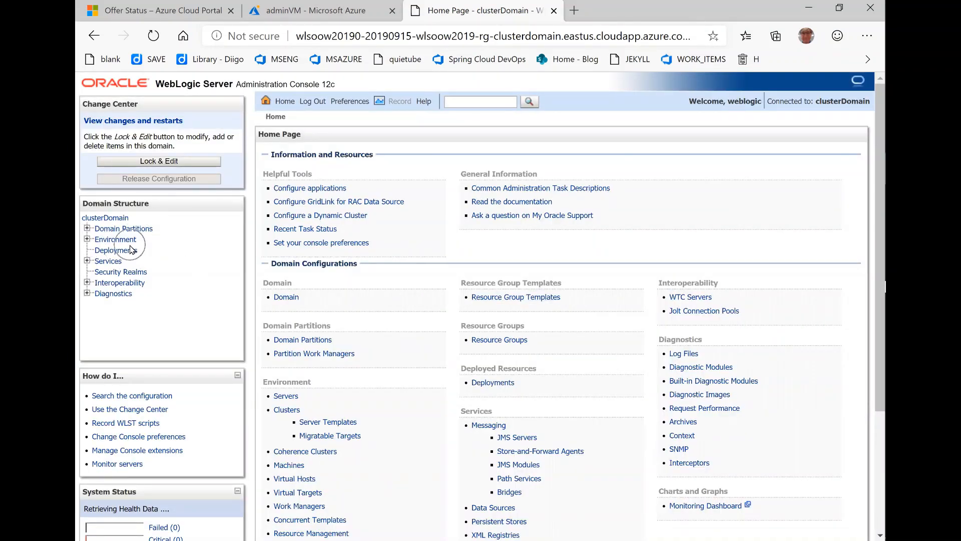
- Expand Environment and Clusters in Domain Structure and show the Summary of Clusters page
{"action": "left_click", "coordinate": [87, 240]}
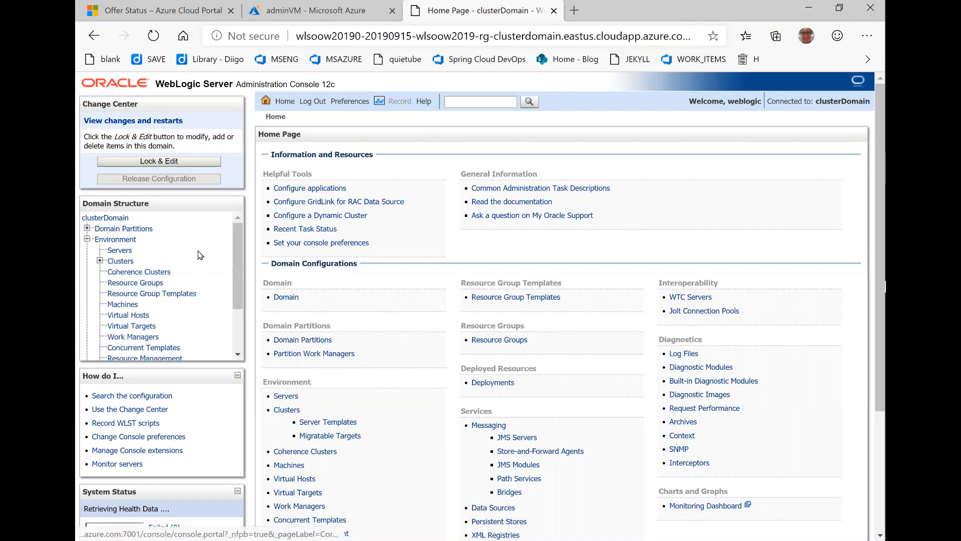
{"action": "left_click", "coordinate": [101, 262]}
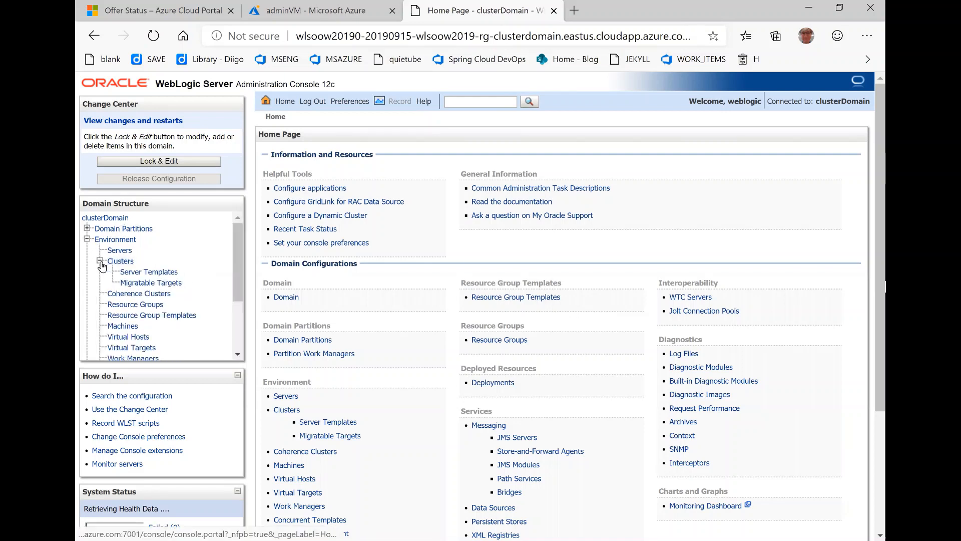
{"action": "left_click", "coordinate": [101, 262]}
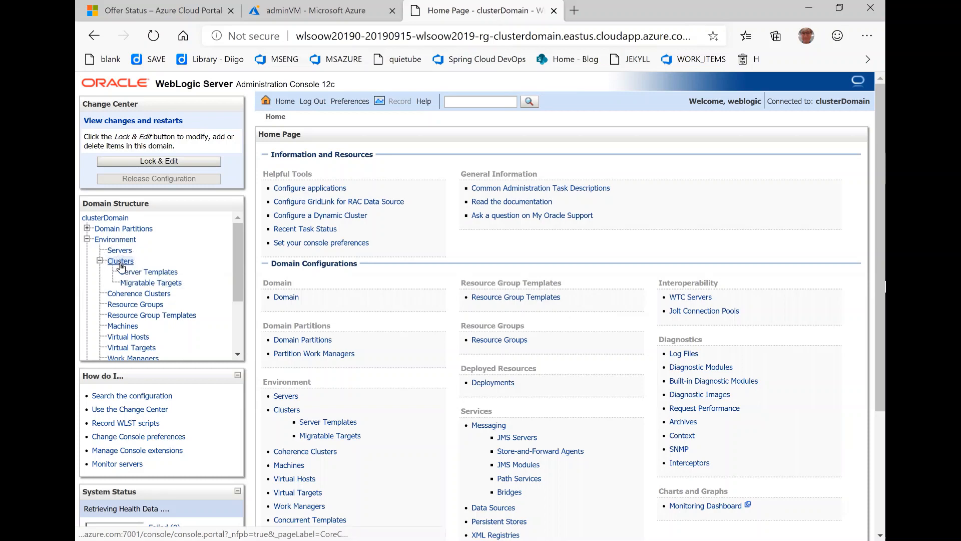
{"action": "left_click", "coordinate": [120, 261]}
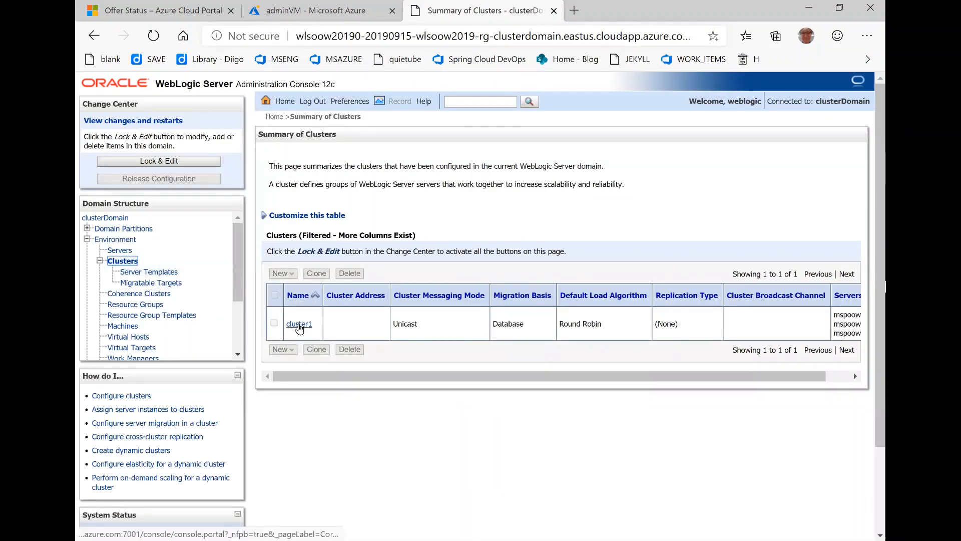
- Check the Servers column, then show cluster1's General settings with round-robin load algorithm
{"action": "scroll", "scroll_direction": "right", "scroll_amount": 3}
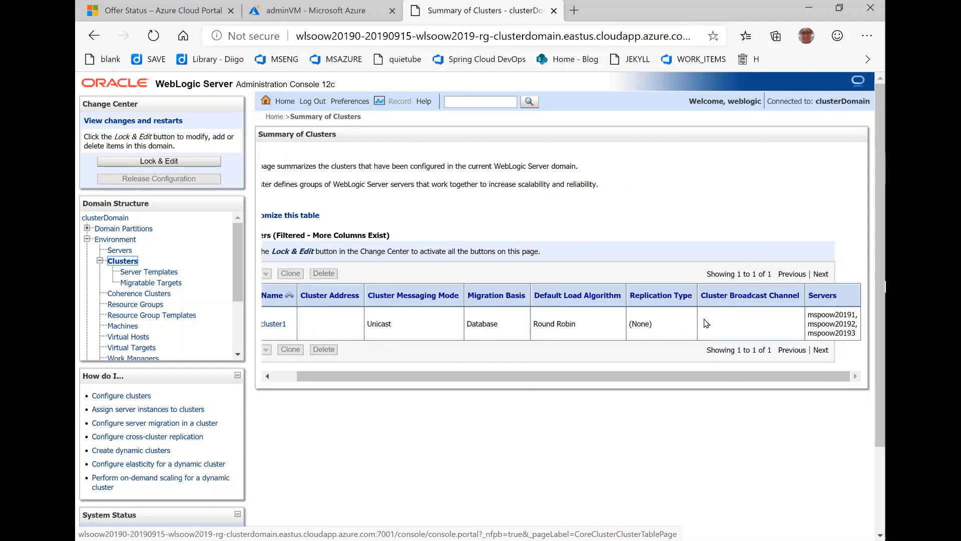
{"action": "mouse_move", "coordinate": [376, 363]}
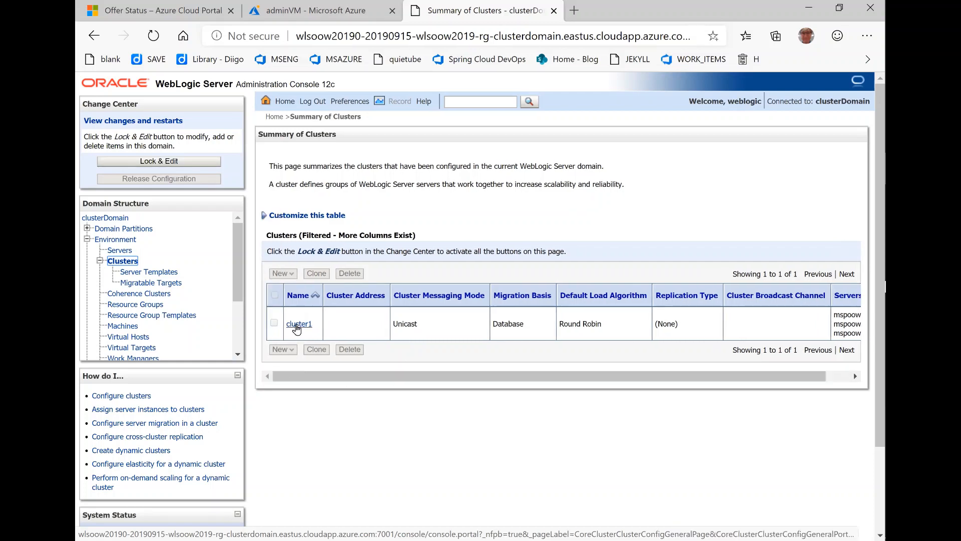
{"action": "left_click", "coordinate": [299, 323]}
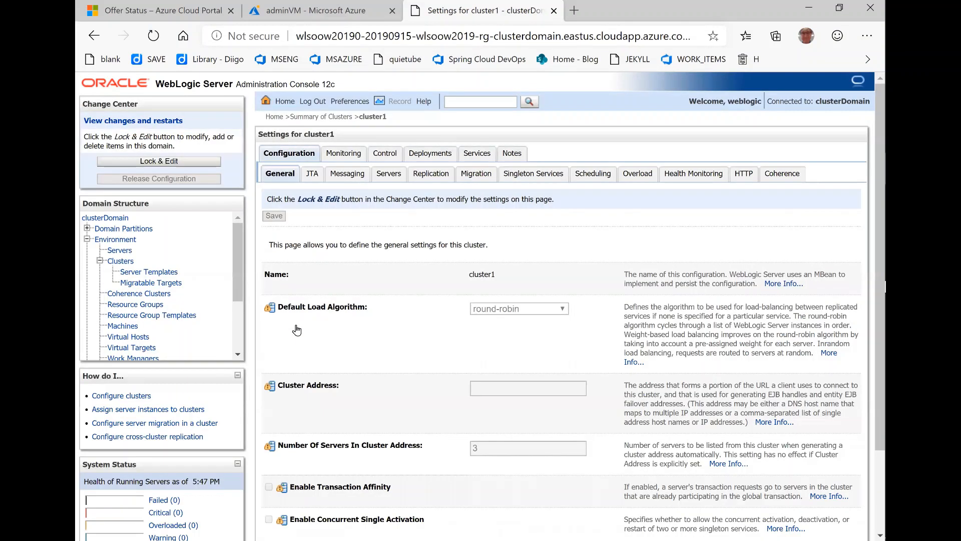
{"action": "mouse_move", "coordinate": [352, 267]}
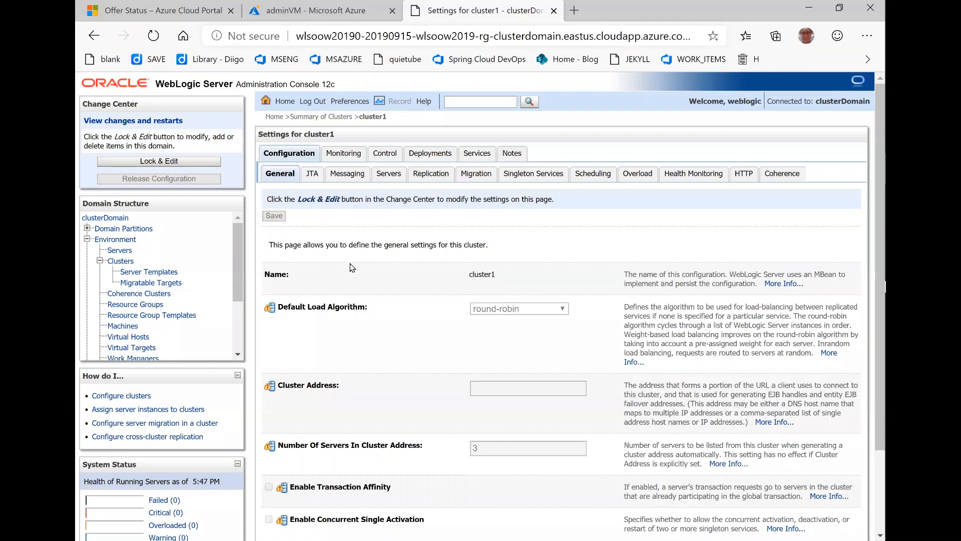
- Switch cluster1's settings to the Control page
{"action": "left_click", "coordinate": [384, 153]}
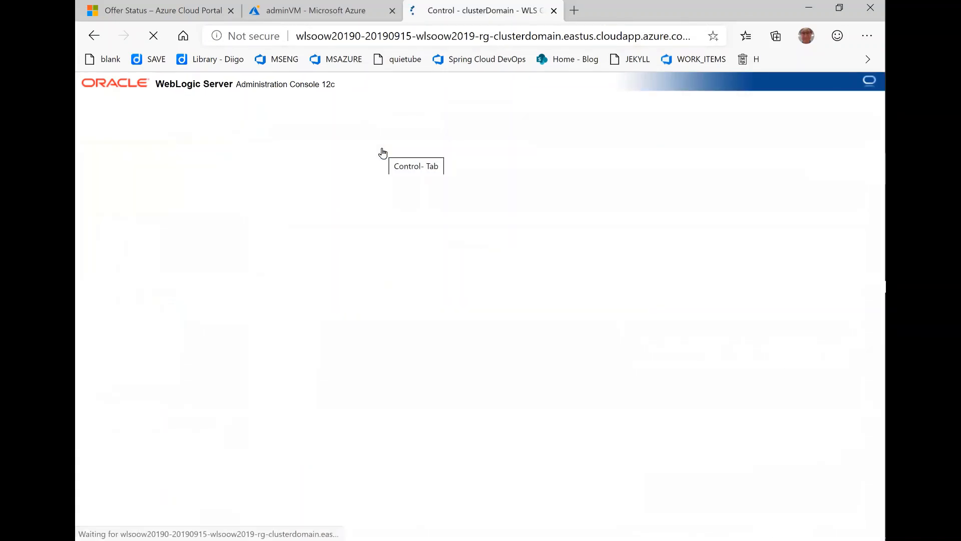